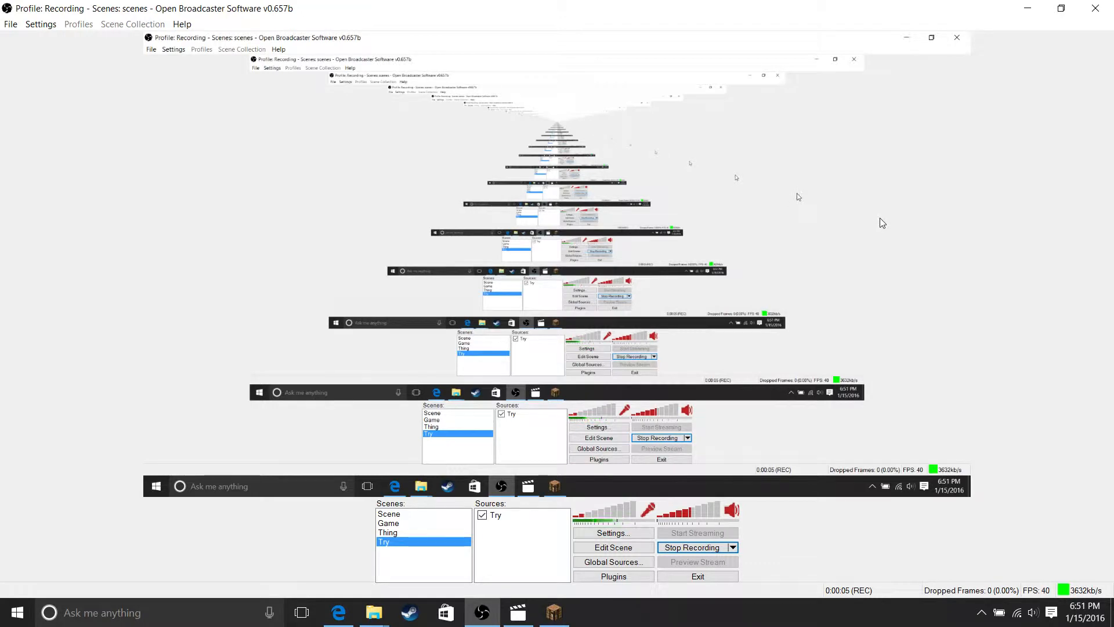
pyautogui.moveTo(892, 221)
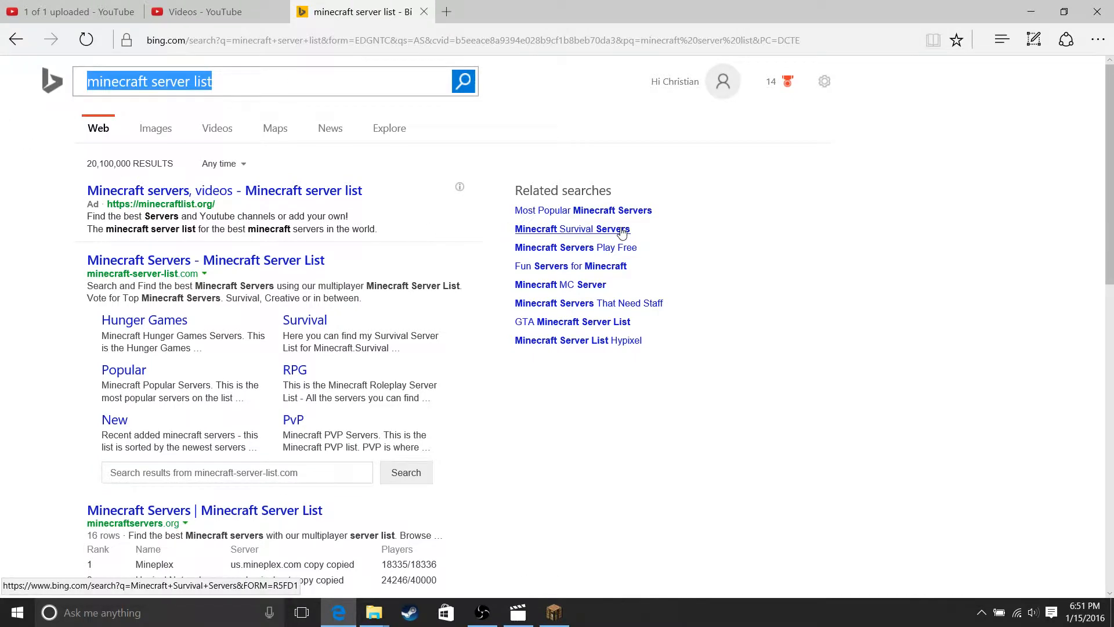
# Search Bing for Open Broadcaster Software and open the obsproject.com result
pyautogui.write('Open')
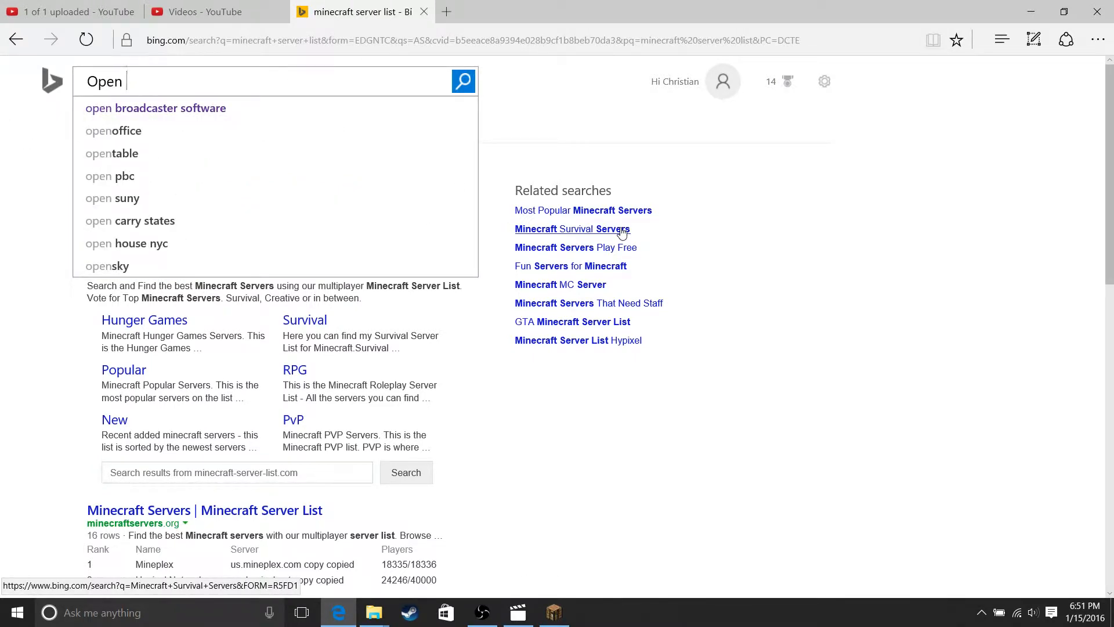
pyautogui.write('Br')
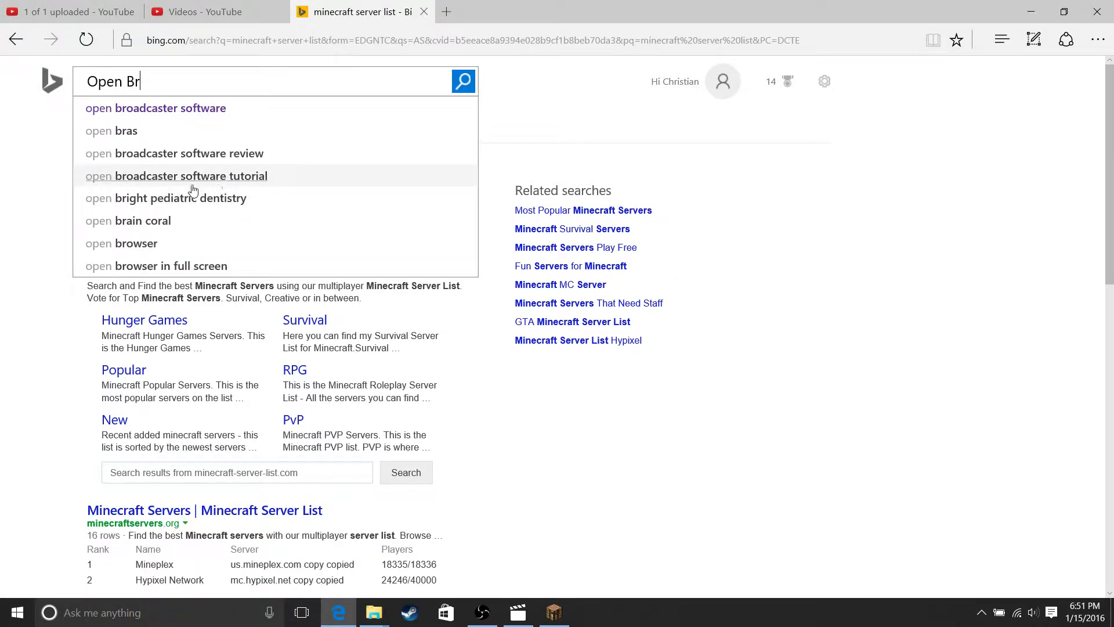
pyautogui.moveTo(648, 139)
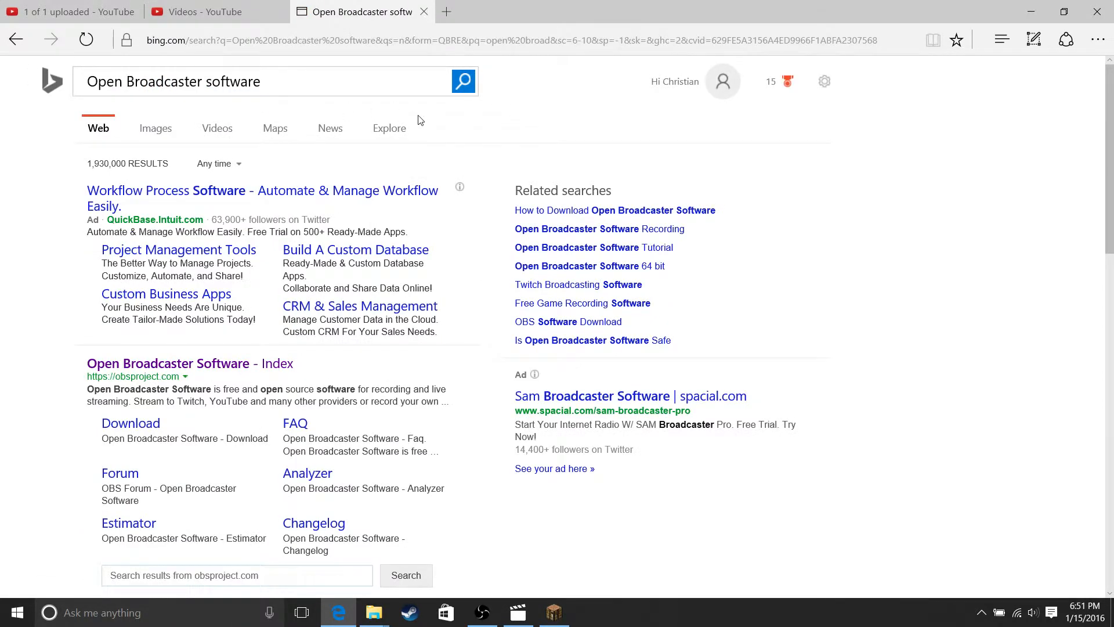
pyautogui.moveTo(149, 366)
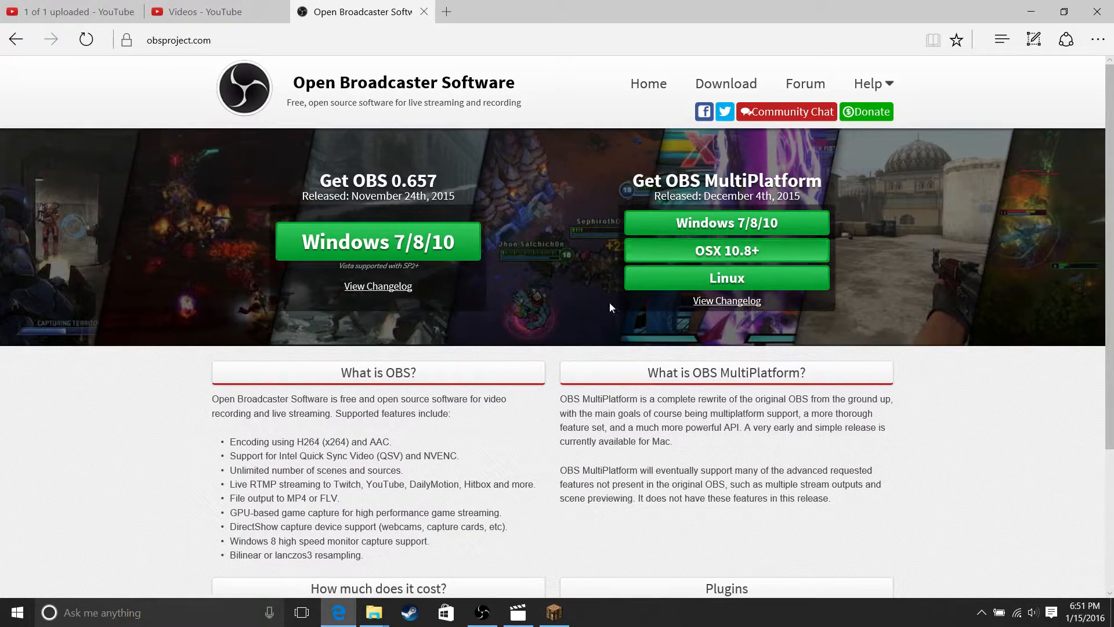
pyautogui.moveTo(718, 220)
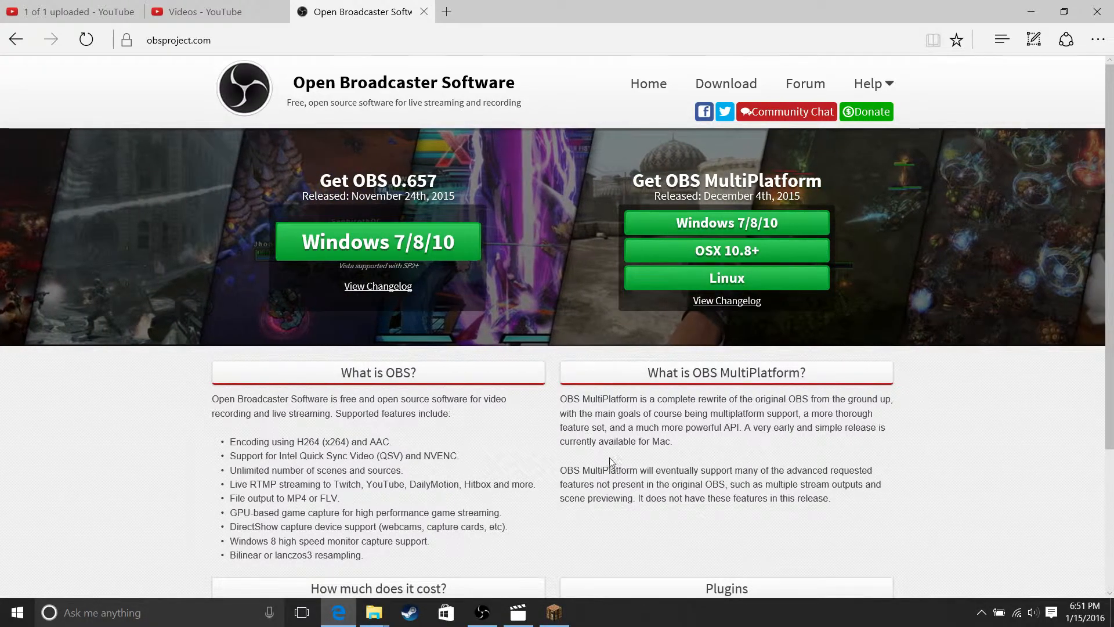
pyautogui.click(481, 612)
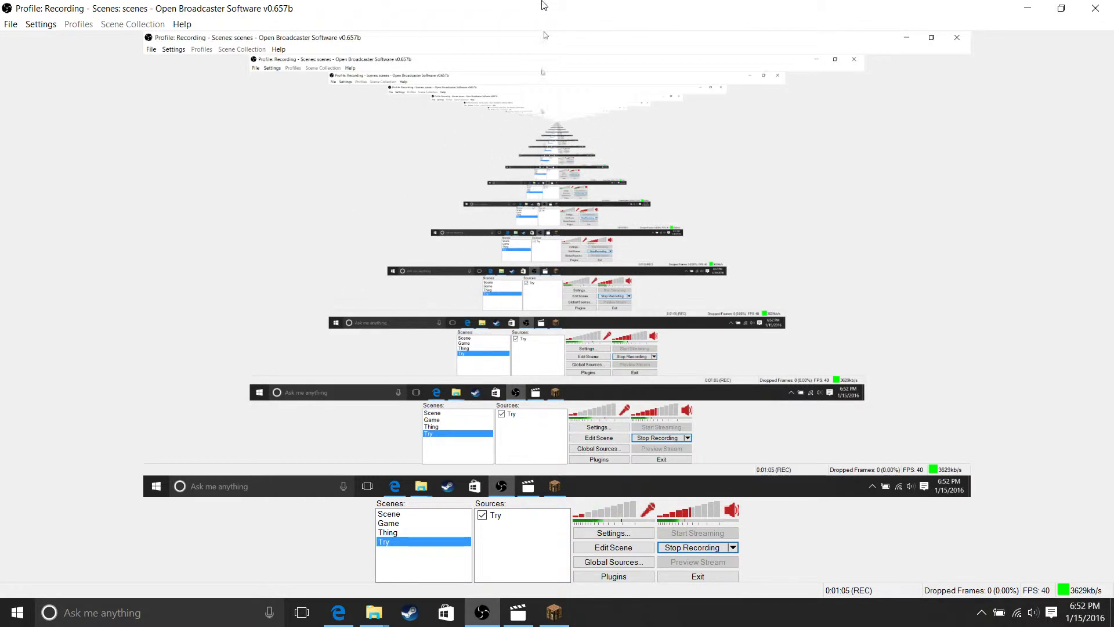
# Add a new scene named Examample from the Scenes list context menu
pyautogui.rightClick(383, 541)
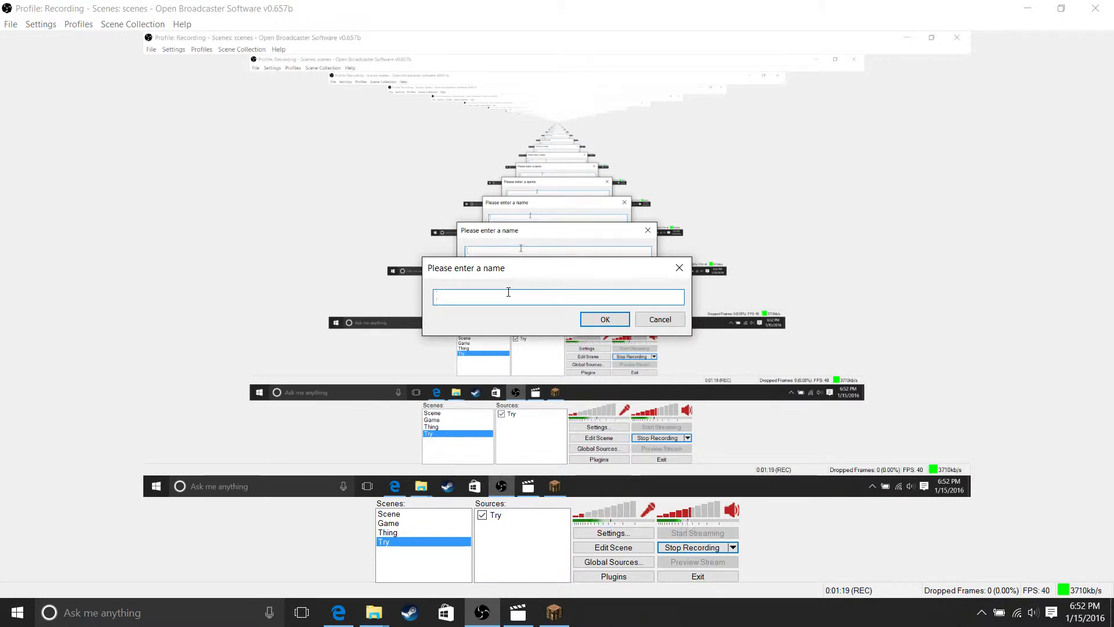
pyautogui.write('Examo')
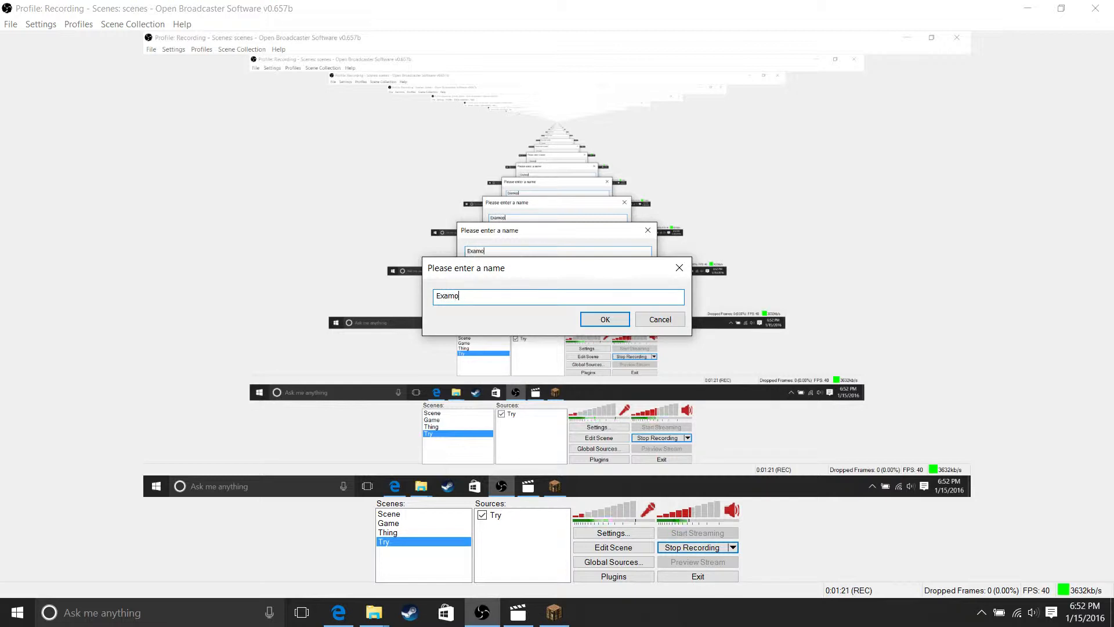
pyautogui.write('am')
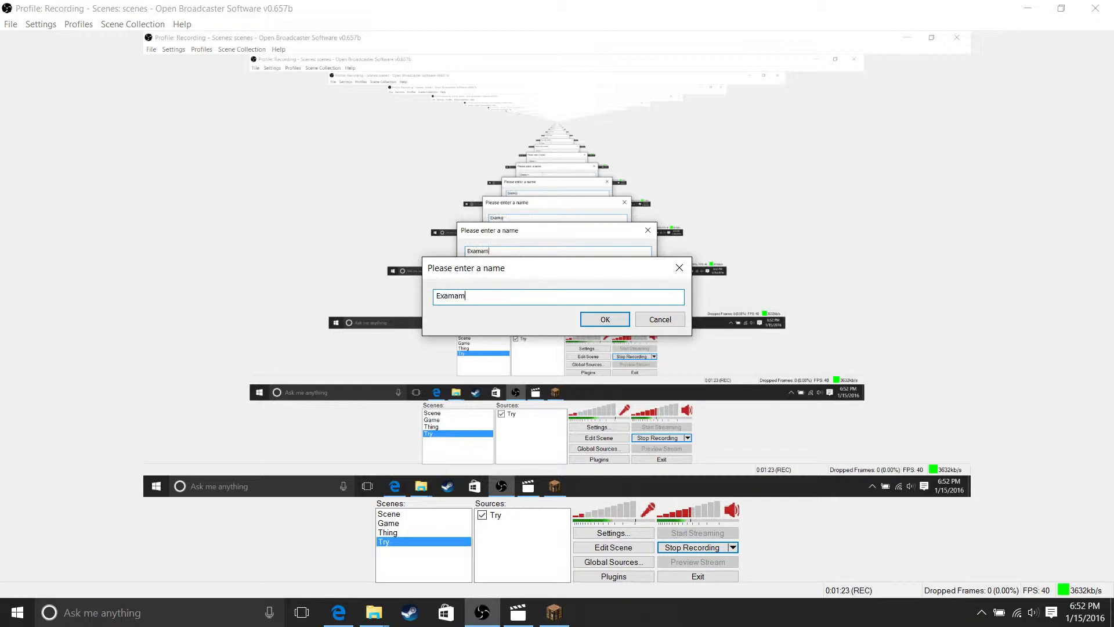
pyautogui.click(605, 320)
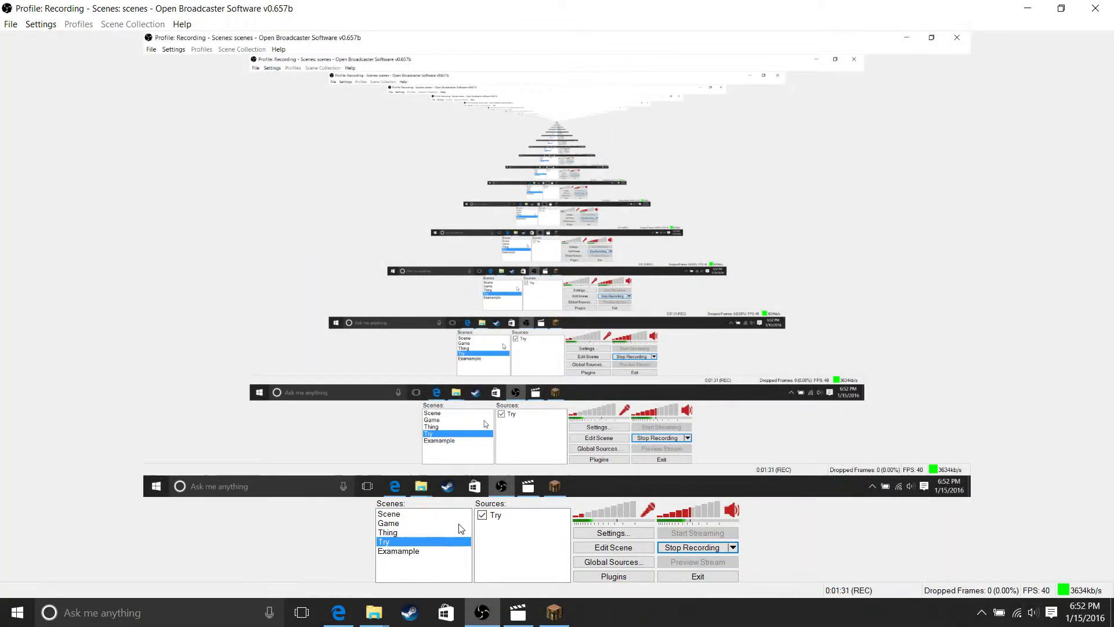
pyautogui.moveTo(471, 565)
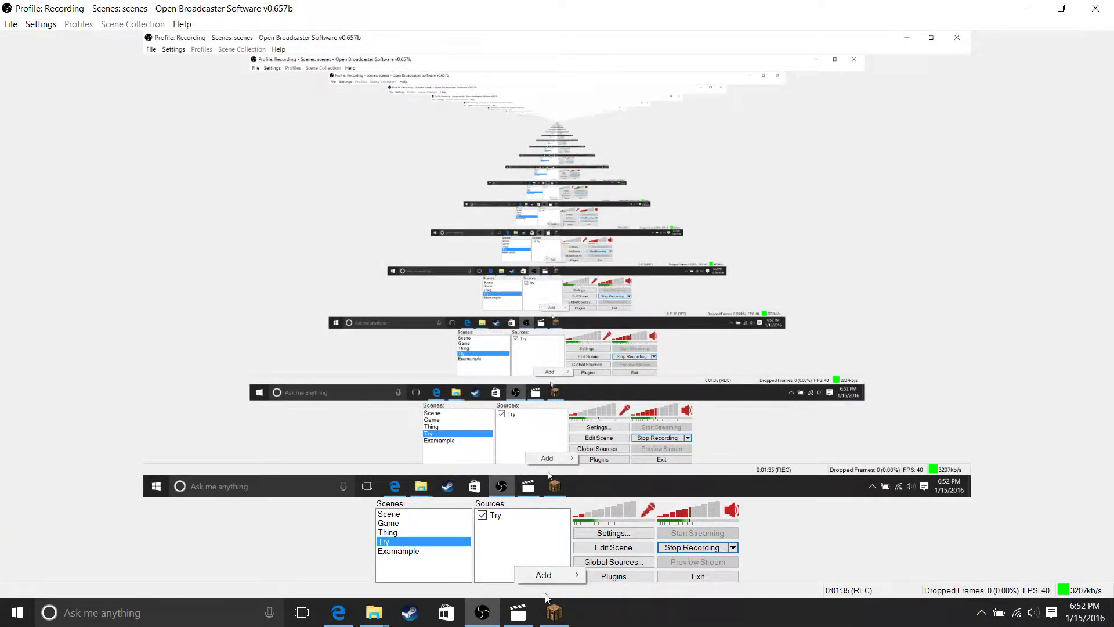
# Add a Monitor Capture source named example for monitor 1 with default settings
pyautogui.click(543, 575)
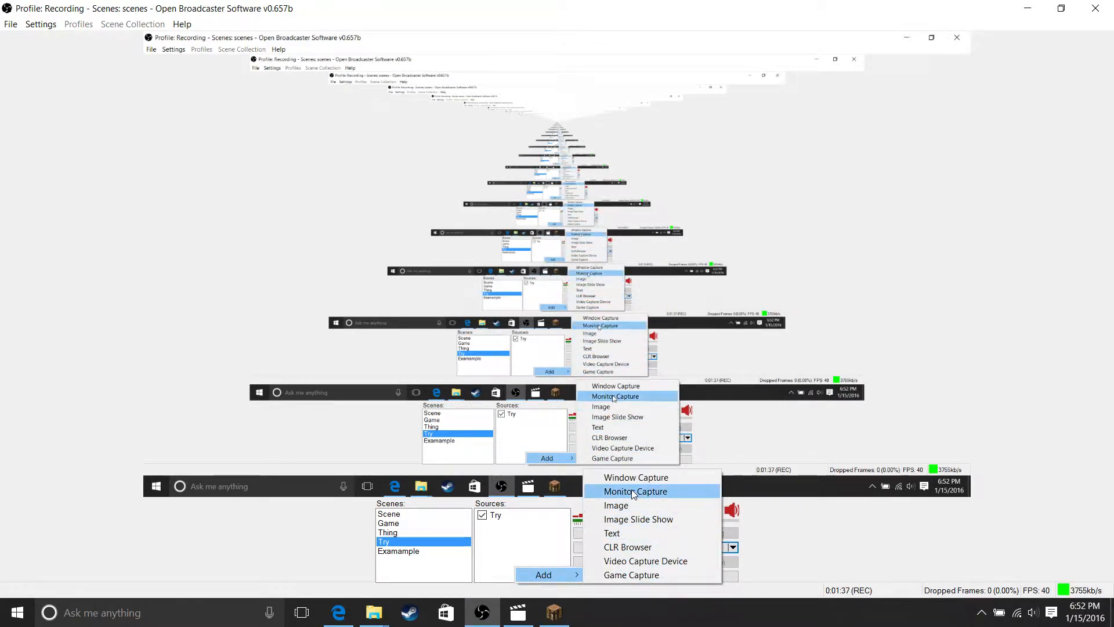
pyautogui.click(636, 491)
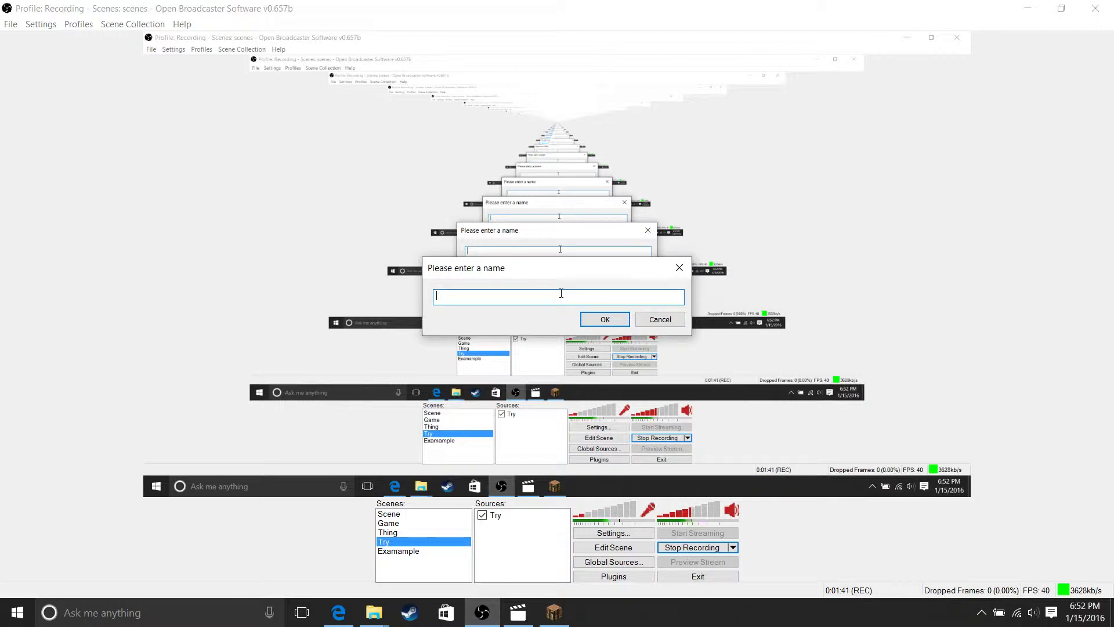
pyautogui.write('examp')
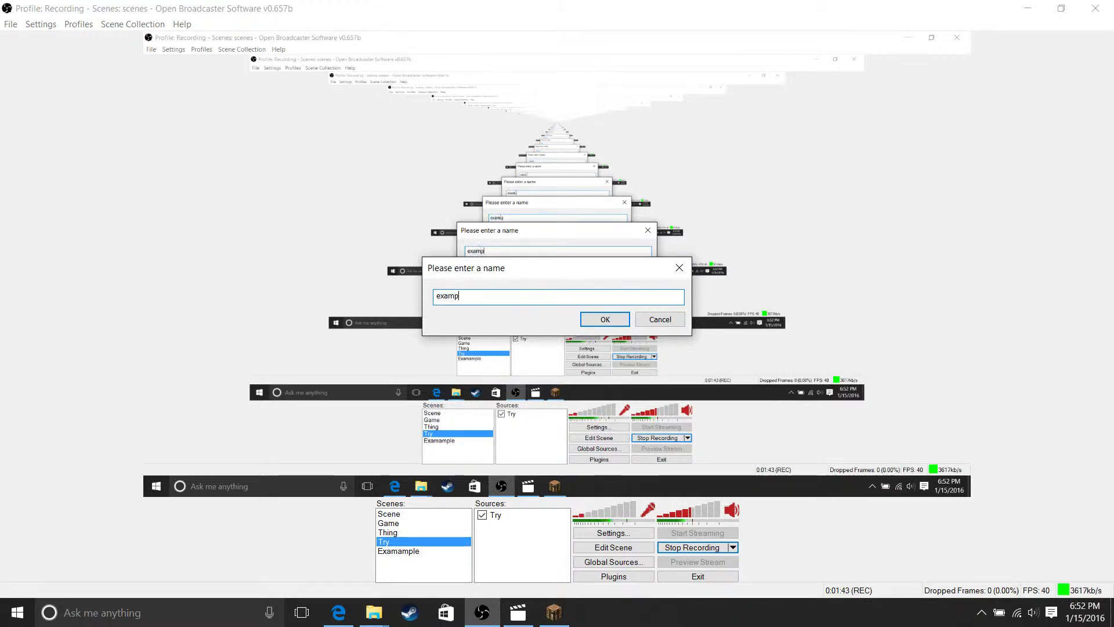
pyautogui.click(605, 319)
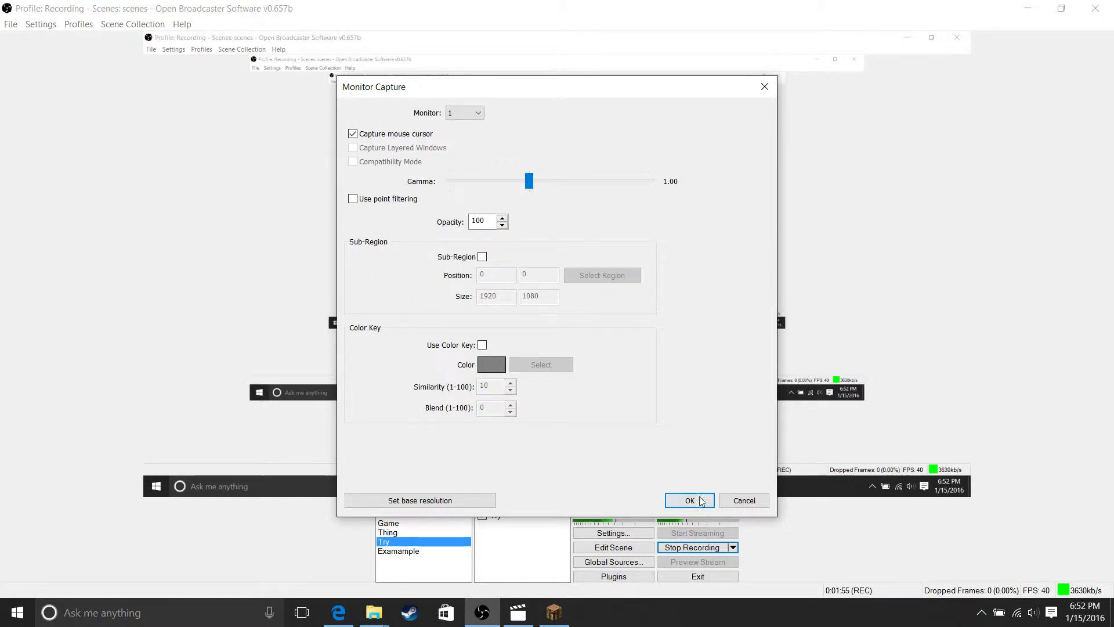
pyautogui.click(690, 501)
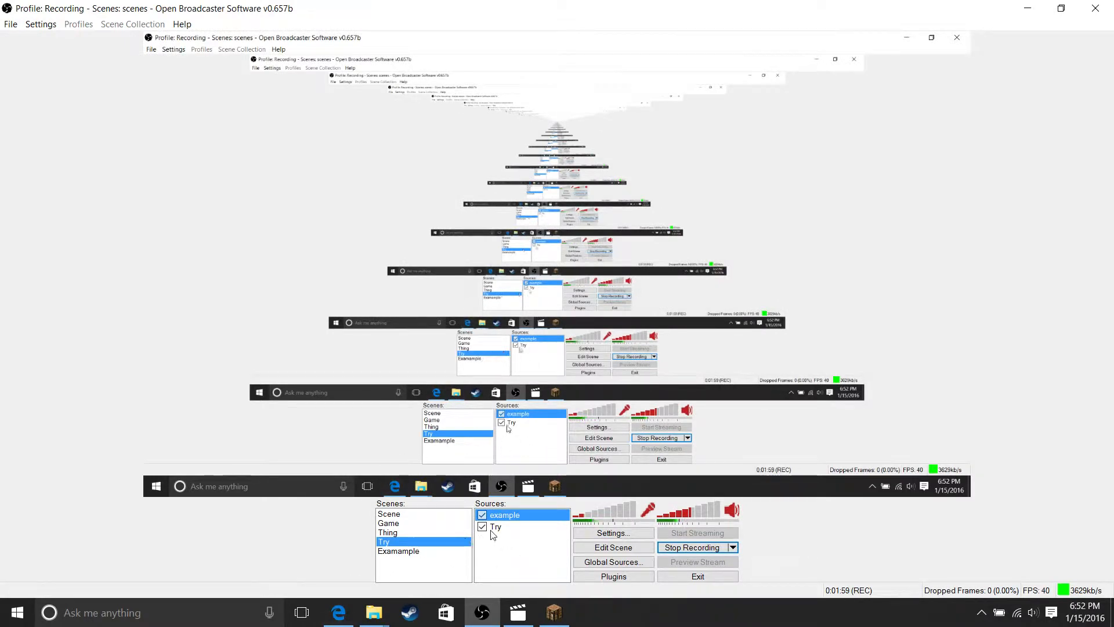
# Select the Try source and open its context menu in the sources list
pyautogui.click(495, 527)
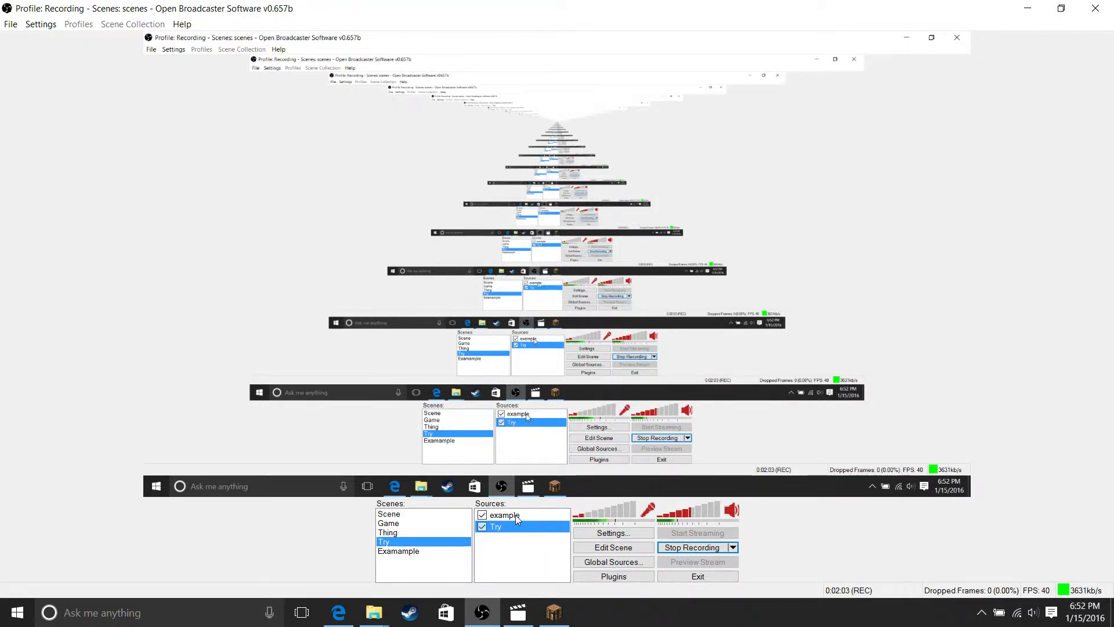
pyautogui.rightClick(502, 516)
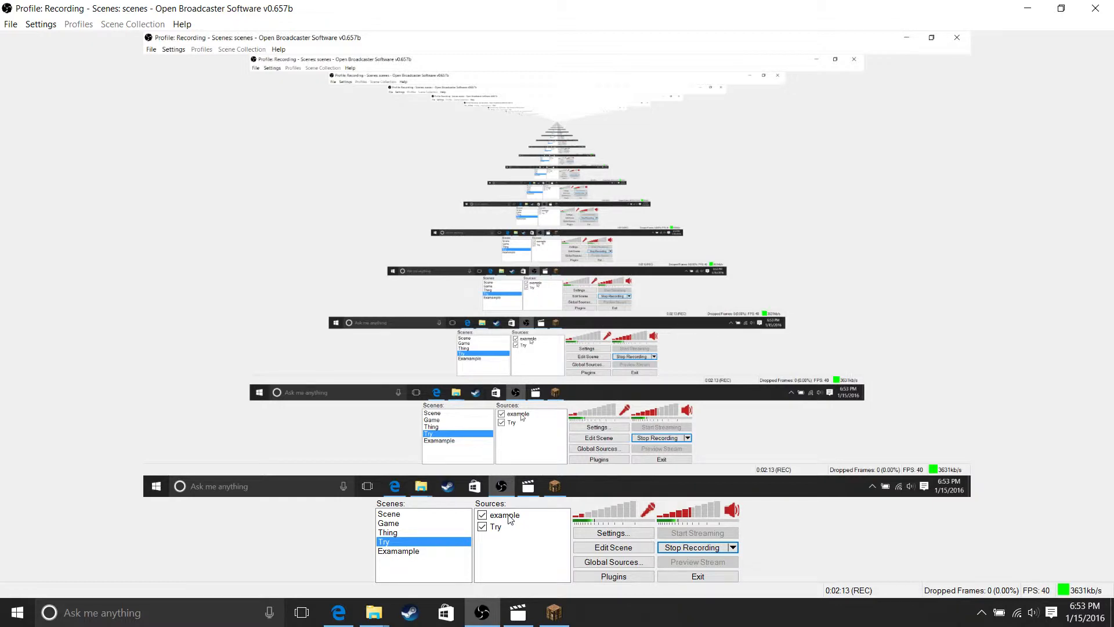
# Set Broadcast Settings to File Output Only mode, keeping the OBS.mp4 file path
pyautogui.click(613, 532)
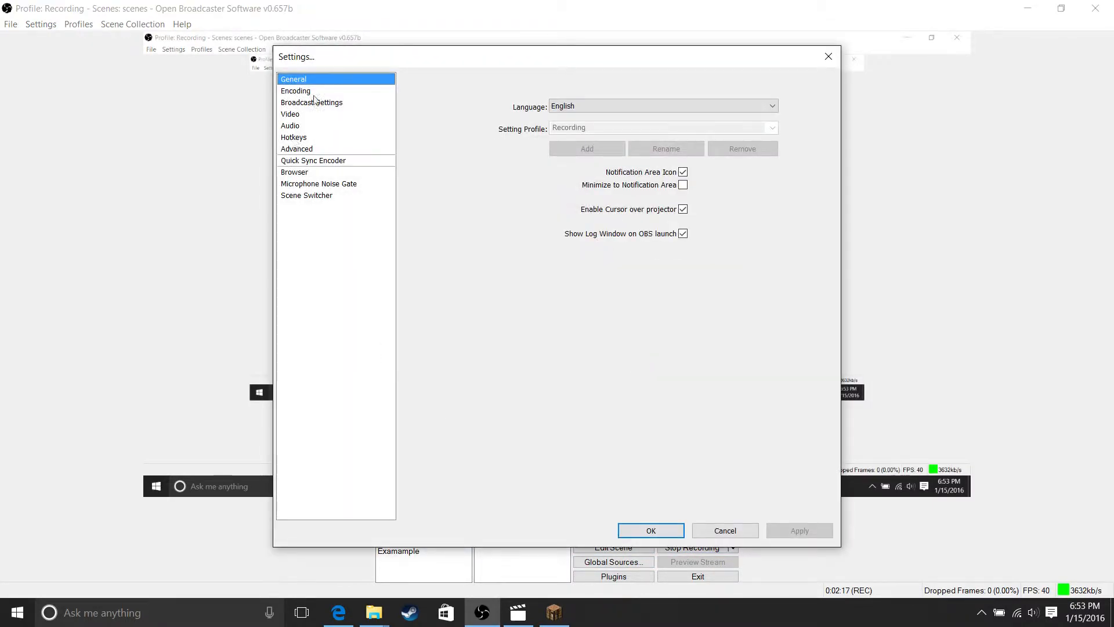
pyautogui.click(312, 102)
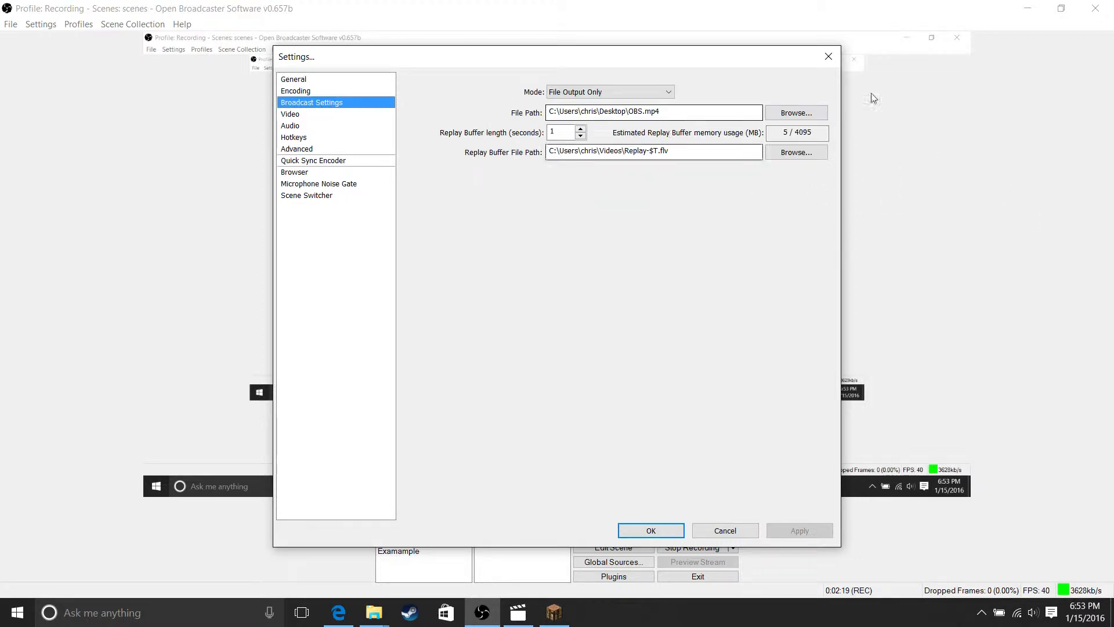
pyautogui.moveTo(527, 210)
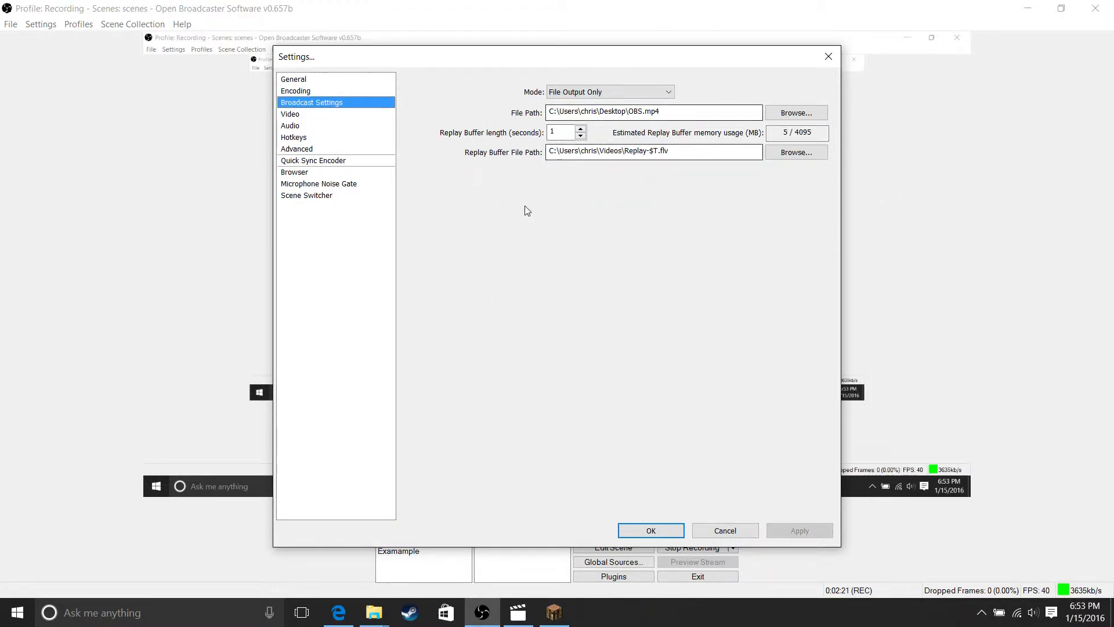
pyautogui.moveTo(347, 116)
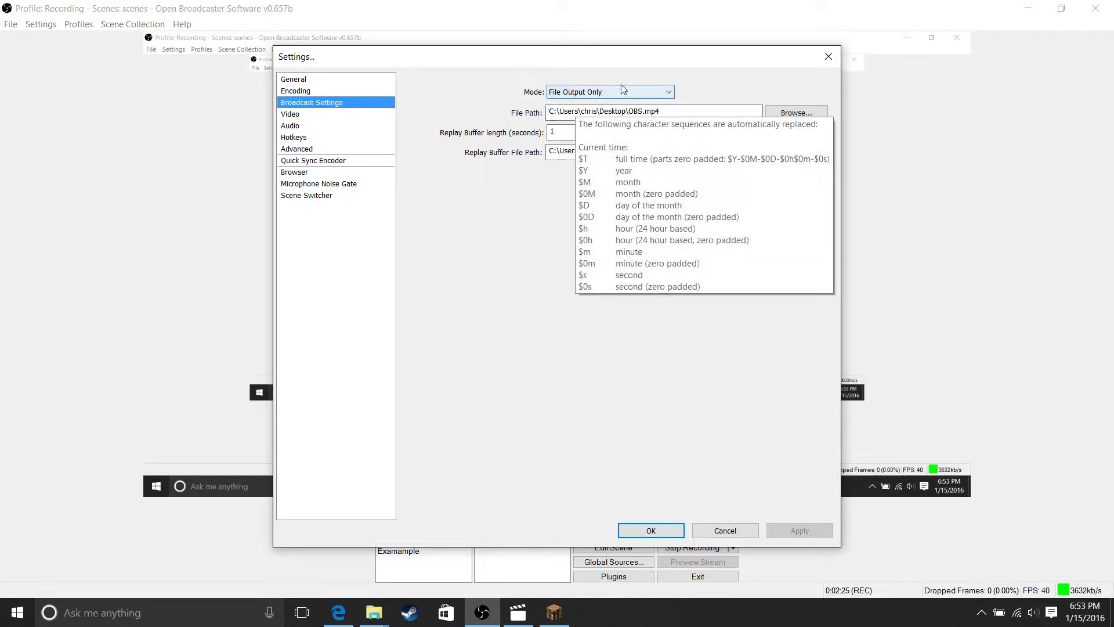
pyautogui.moveTo(815, 237)
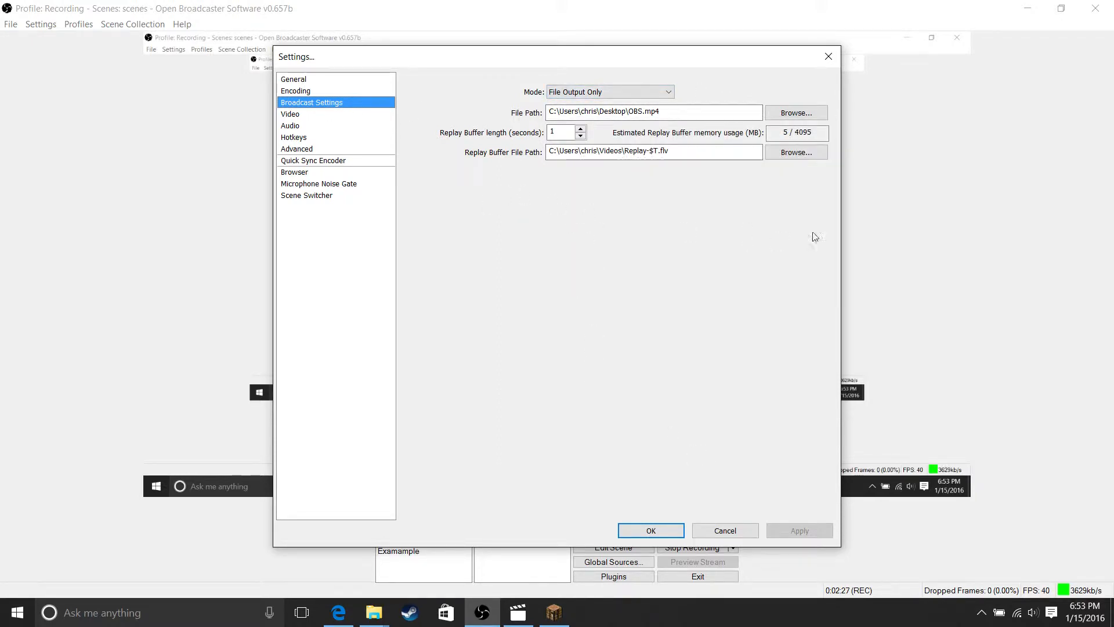
pyautogui.moveTo(636, 204)
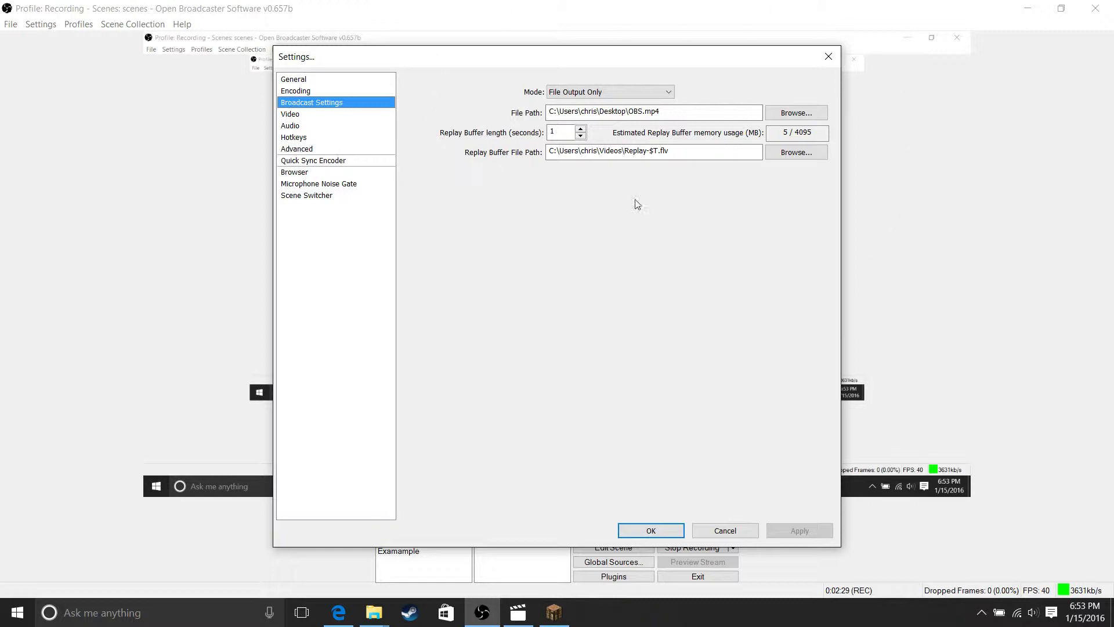
pyautogui.click(660, 111)
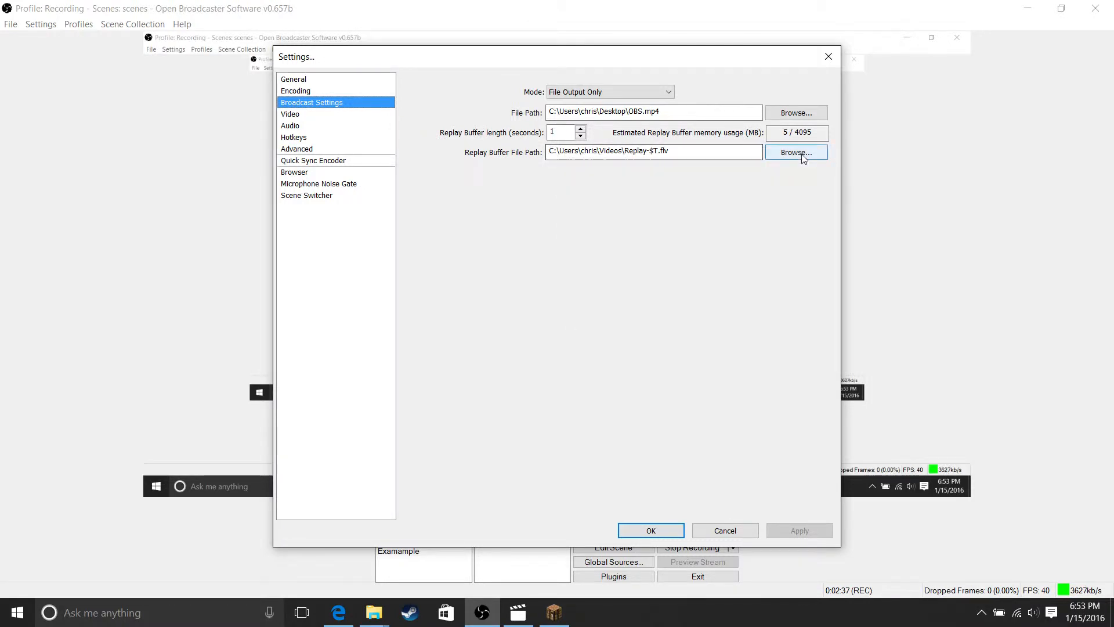
pyautogui.moveTo(321, 118)
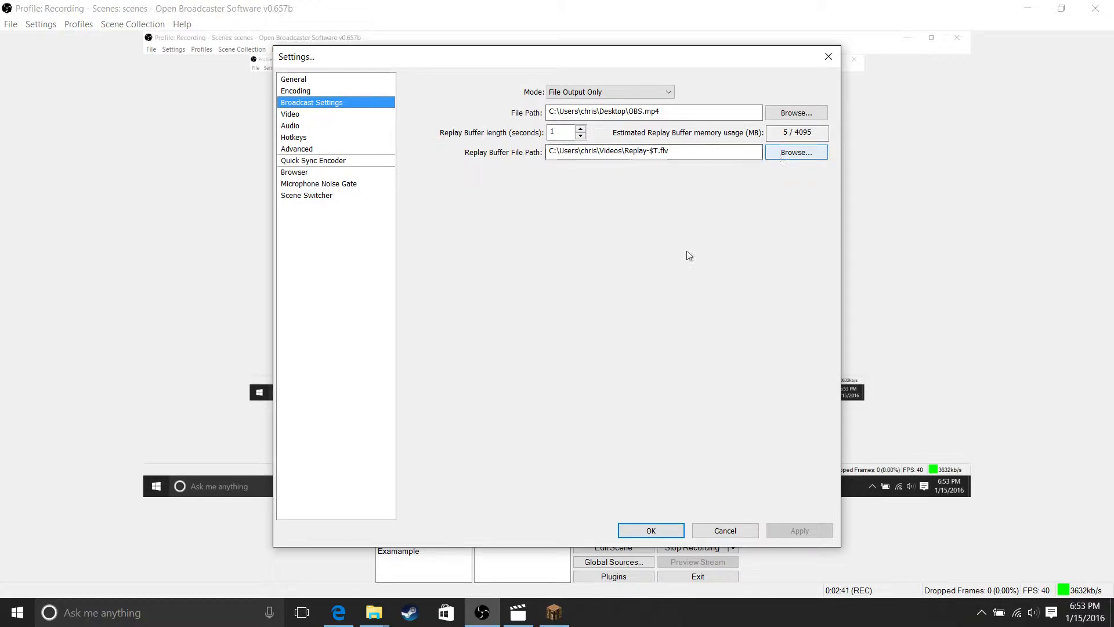
# Set the Video settings frame rate to 50 FPS at 1920×1080 and apply
pyautogui.click(290, 114)
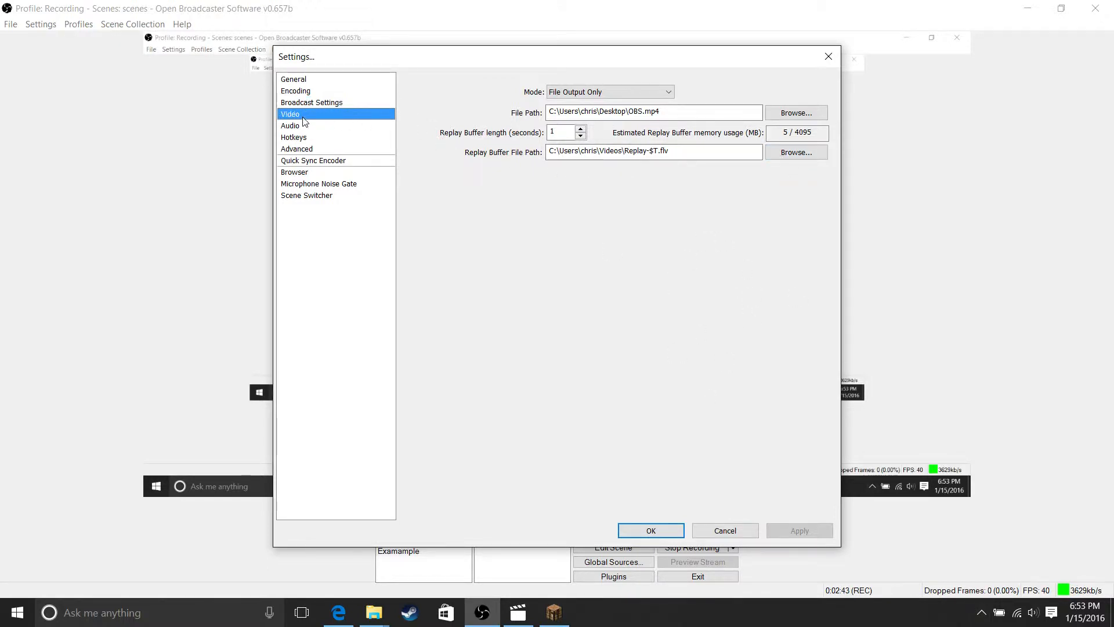
pyautogui.click(291, 113)
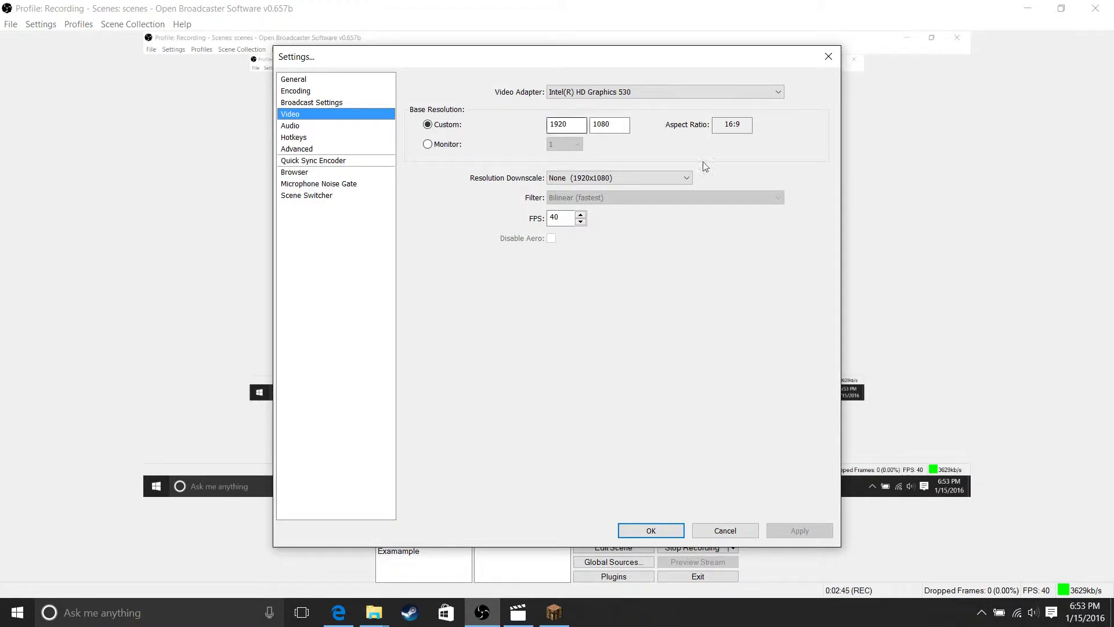
pyautogui.moveTo(590, 106)
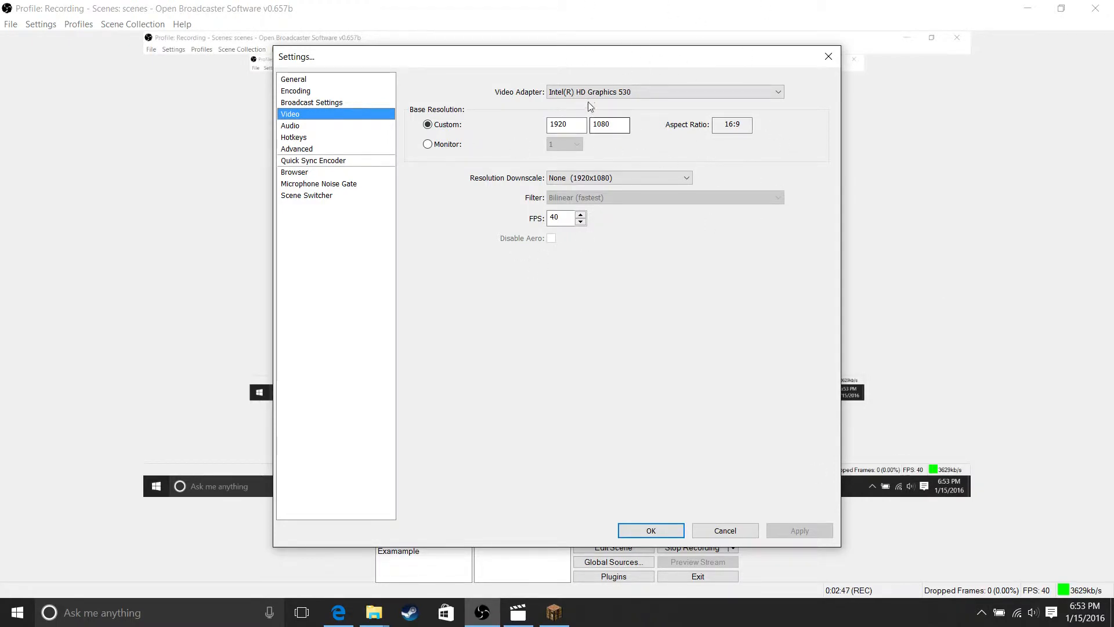
pyautogui.click(581, 214)
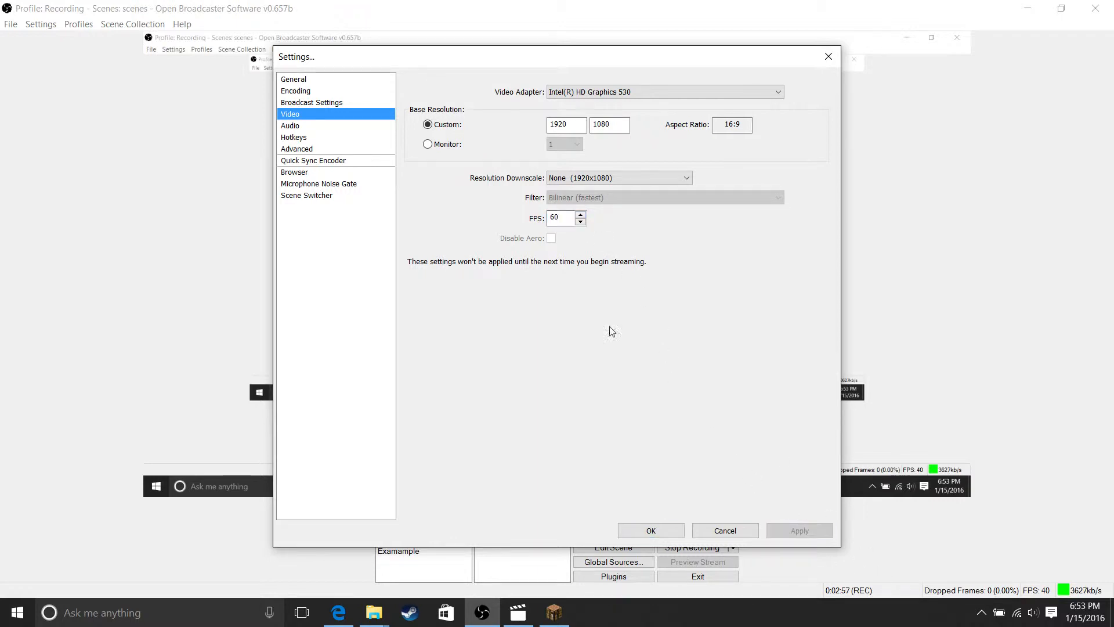
pyautogui.moveTo(291, 126)
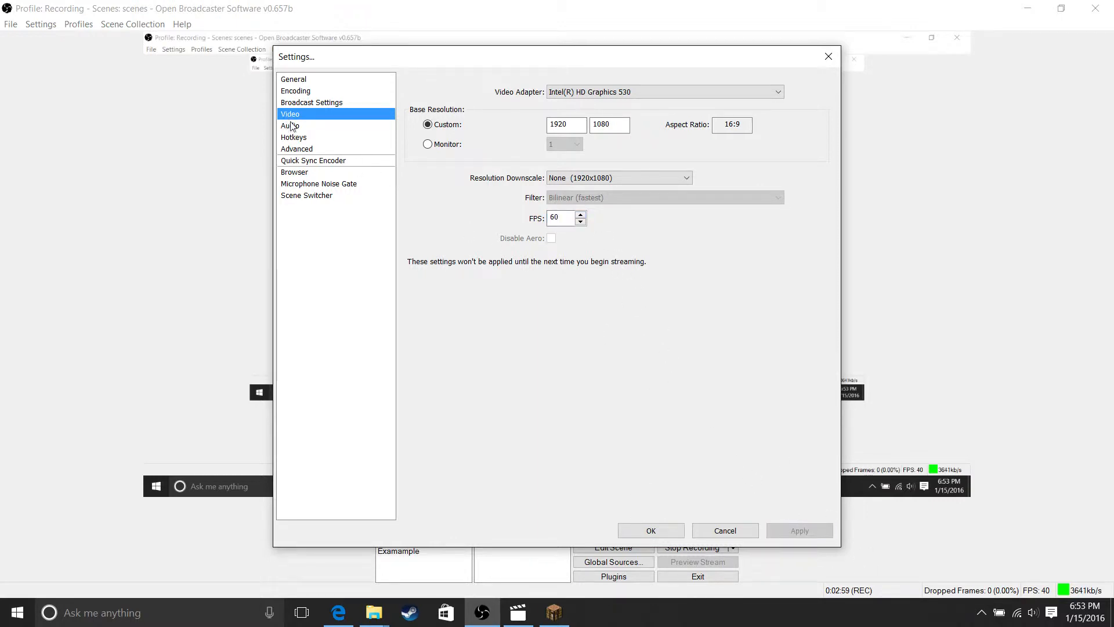
pyautogui.click(581, 221)
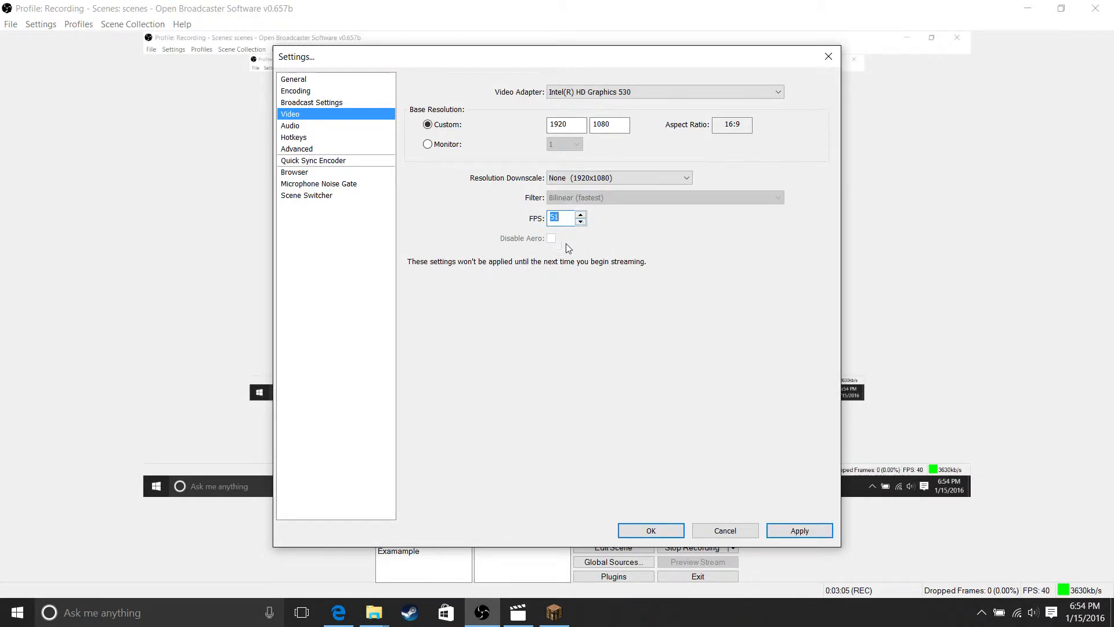
pyautogui.click(800, 531)
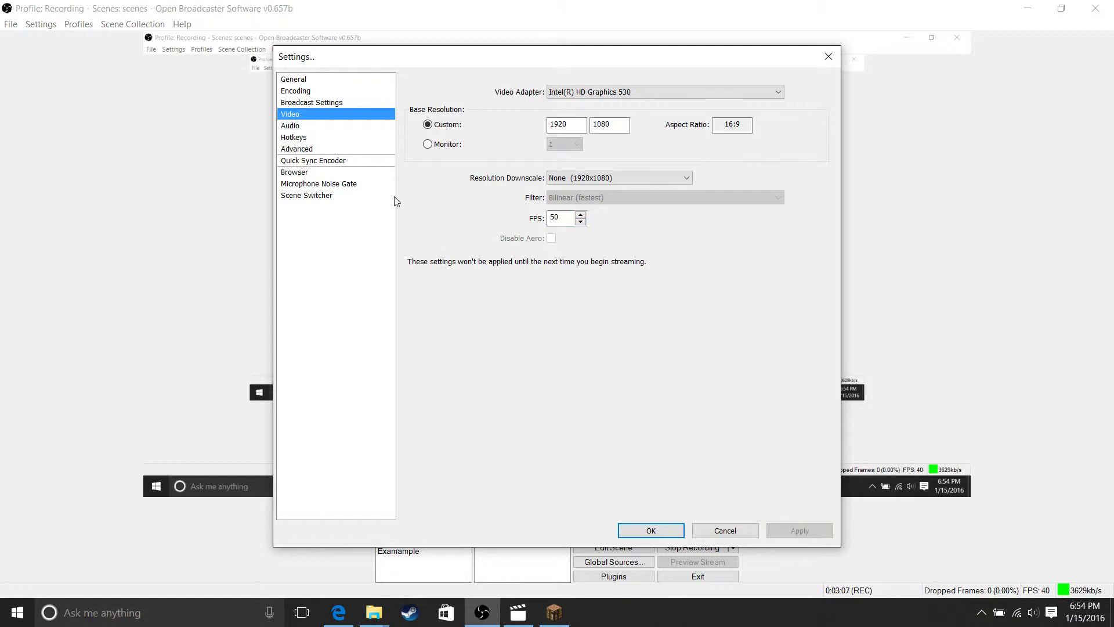
pyautogui.moveTo(316, 126)
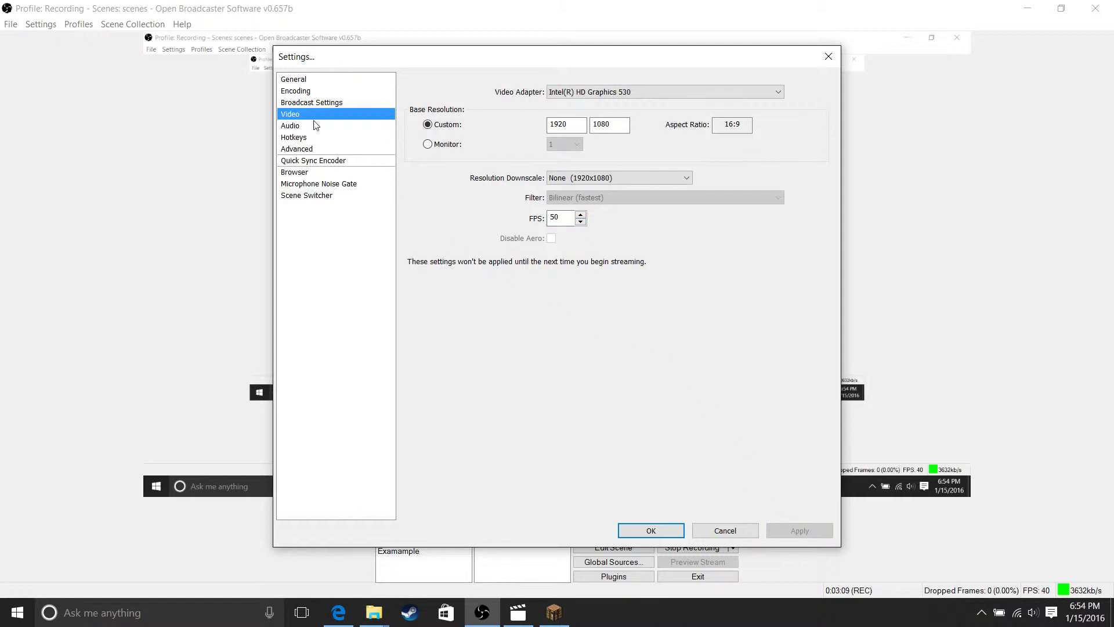
# Assign F12 to Stop Recording in Hotkeys, matching Start Recording, and confirm
pyautogui.click(290, 126)
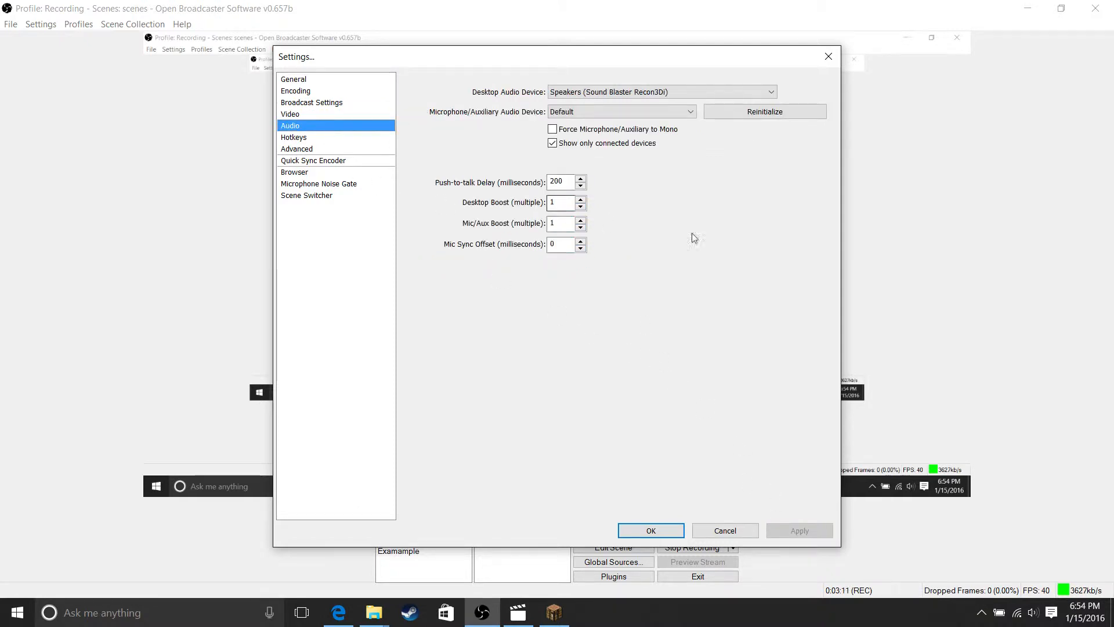
pyautogui.moveTo(704, 403)
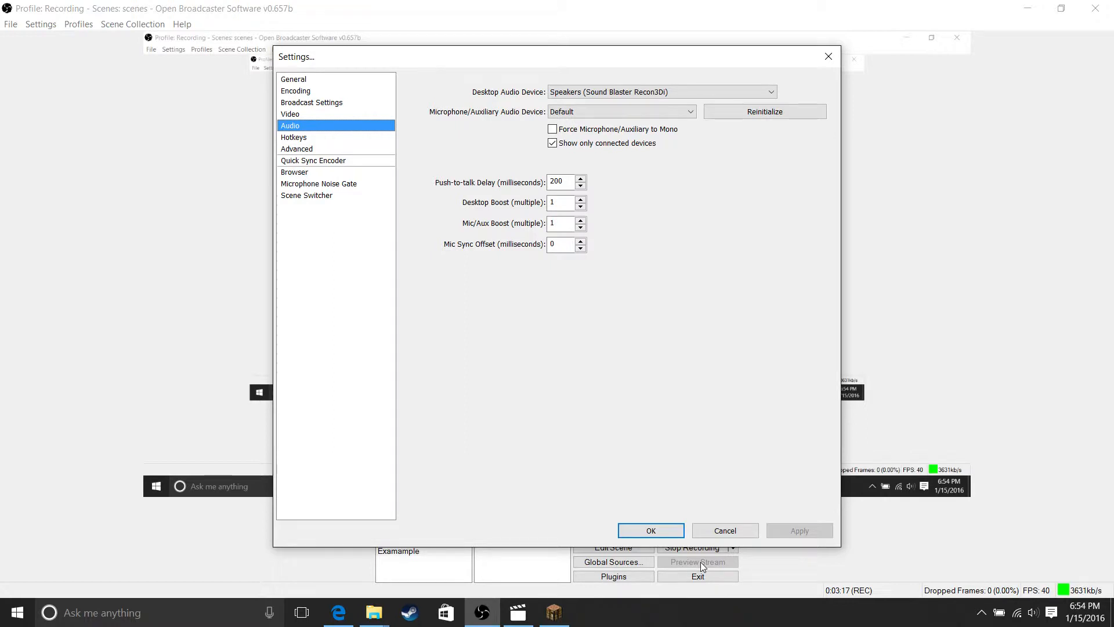
pyautogui.moveTo(797, 480)
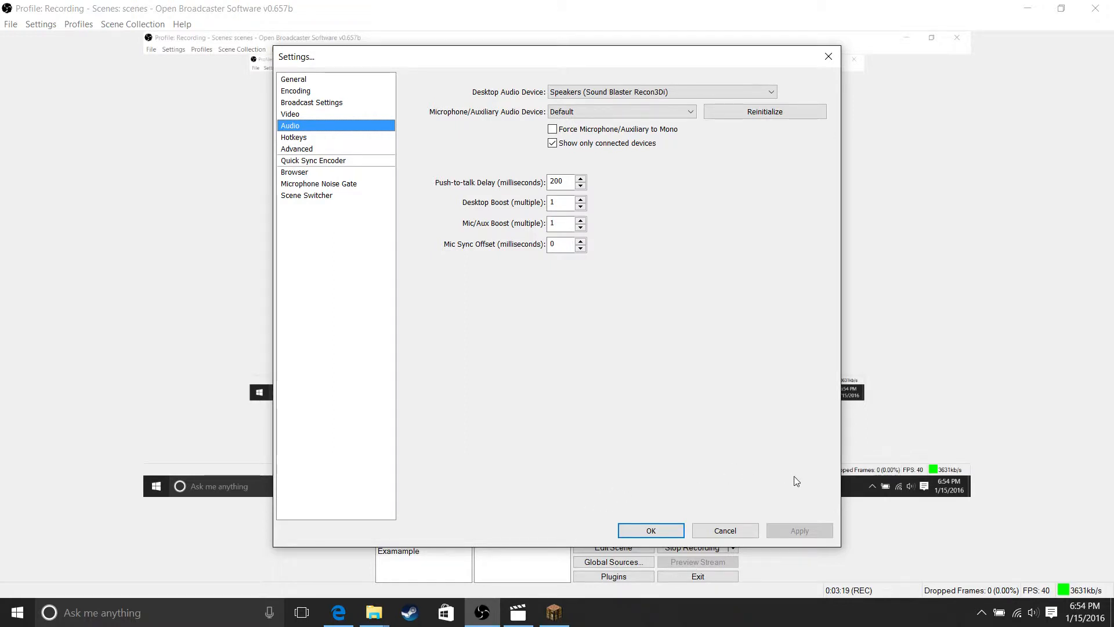
pyautogui.moveTo(615, 79)
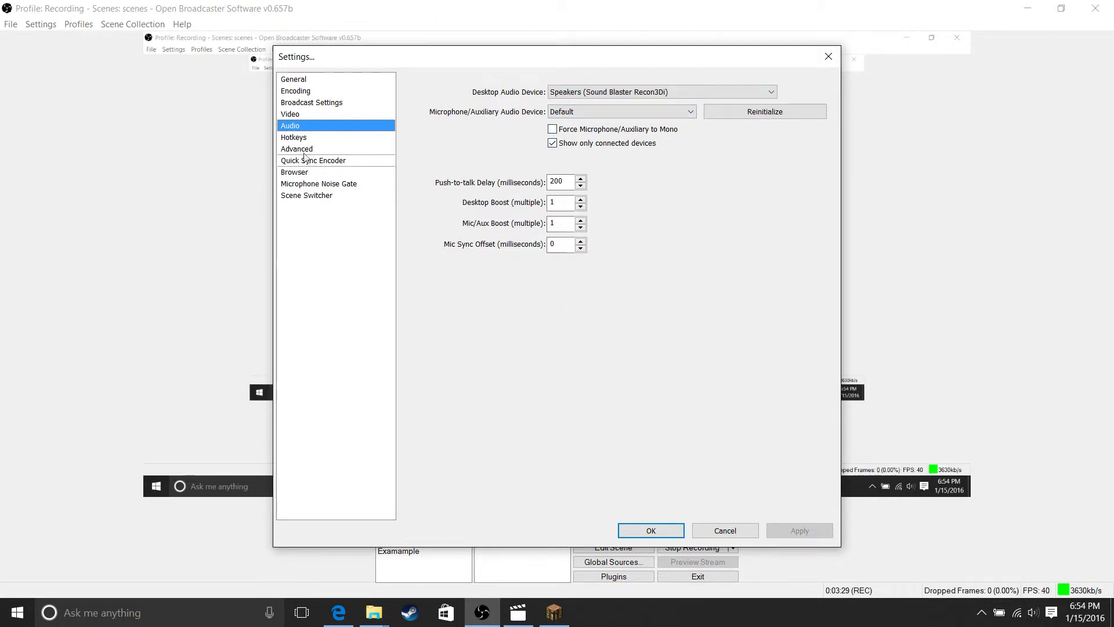
pyautogui.click(294, 137)
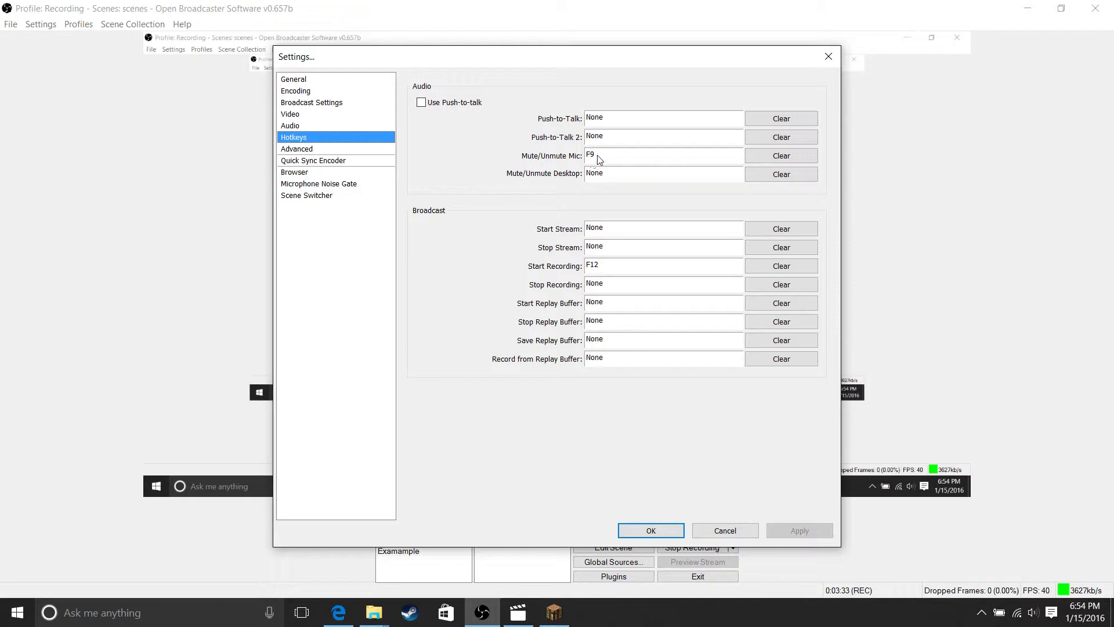
pyautogui.moveTo(588, 268)
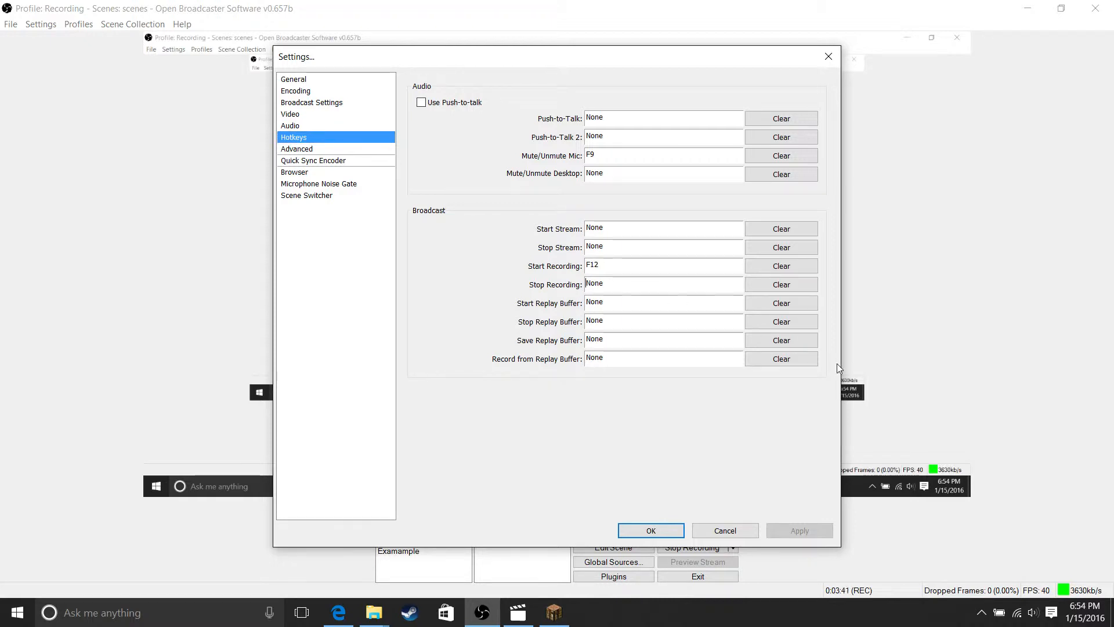
pyautogui.click(663, 284)
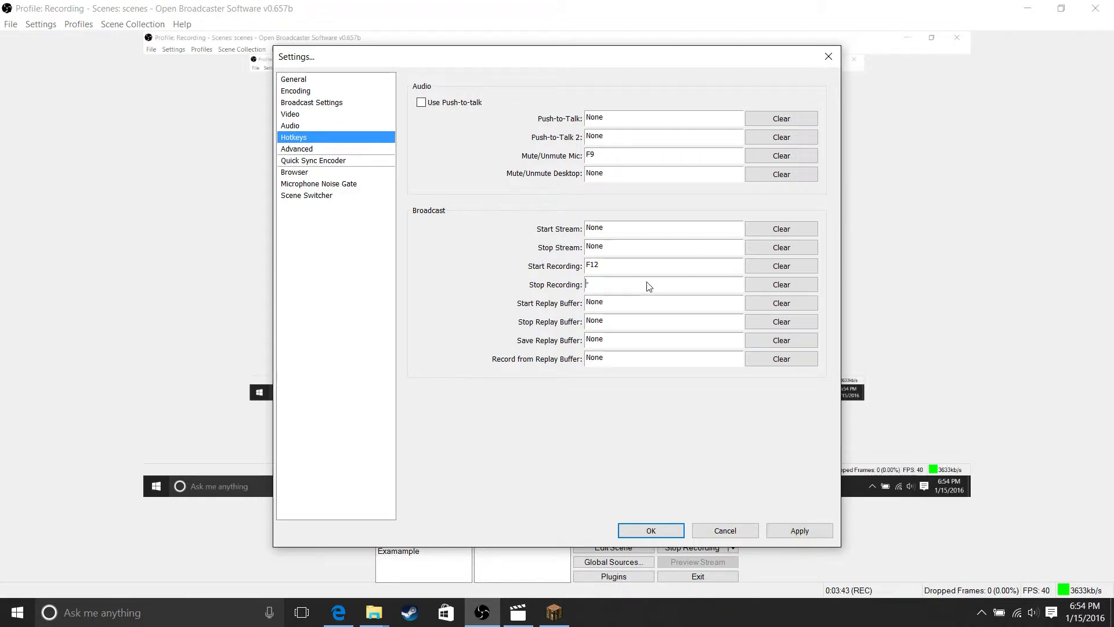
pyautogui.press('F12')
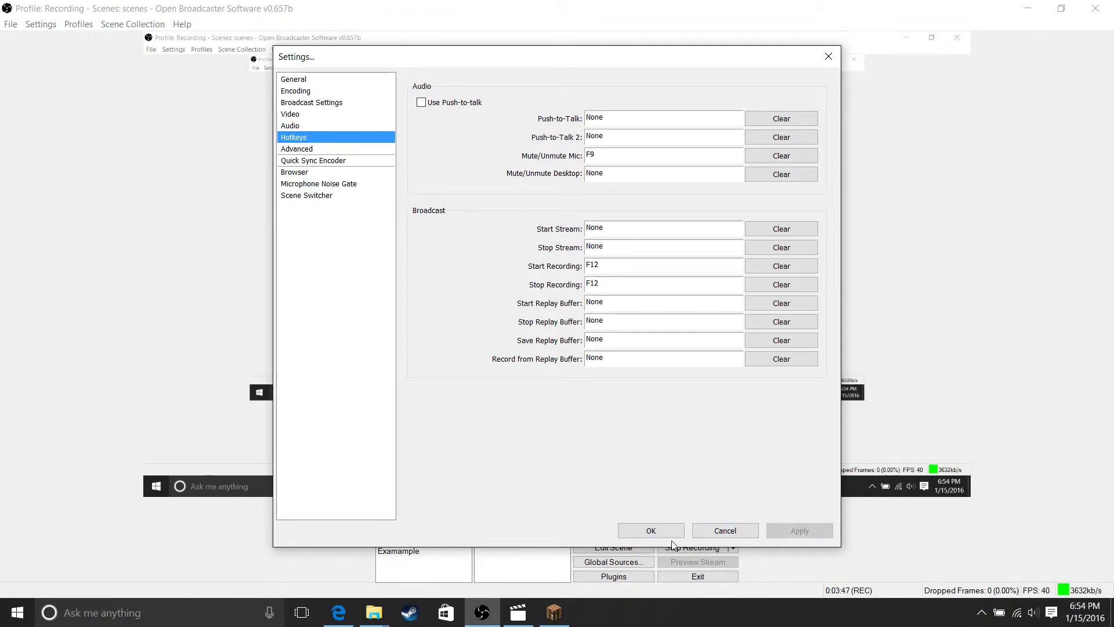
pyautogui.click(652, 531)
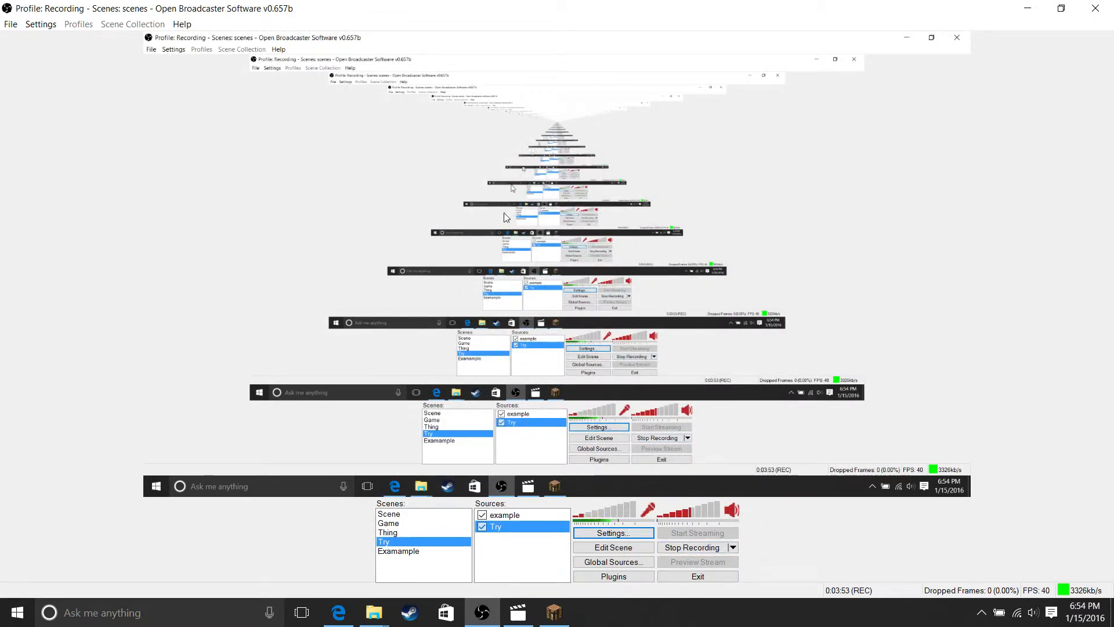
pyautogui.moveTo(662, 323)
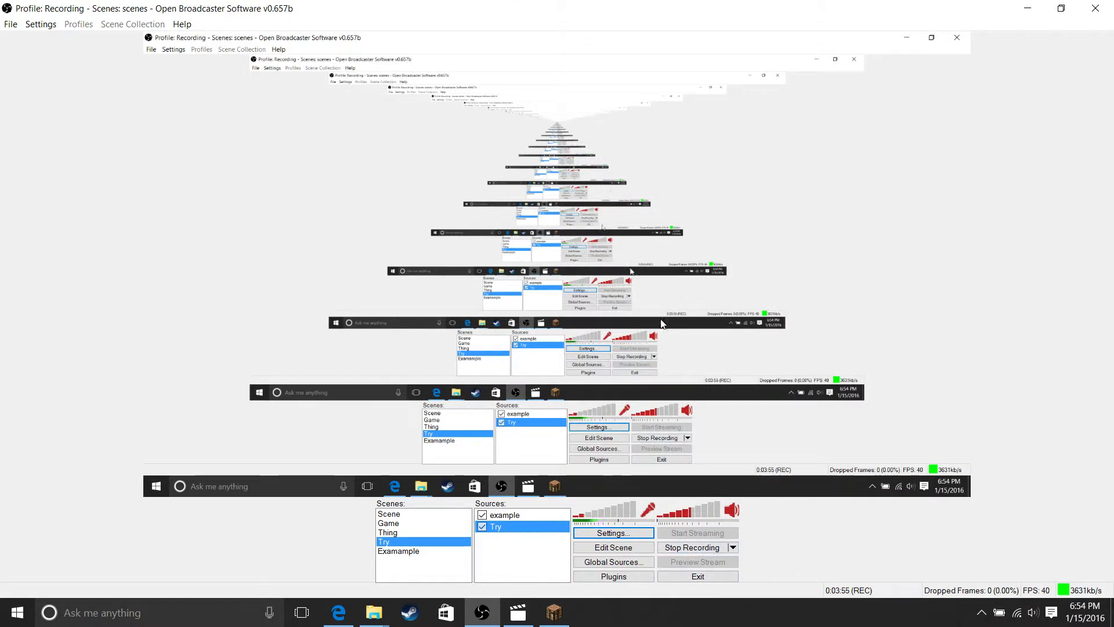
pyautogui.moveTo(678, 485)
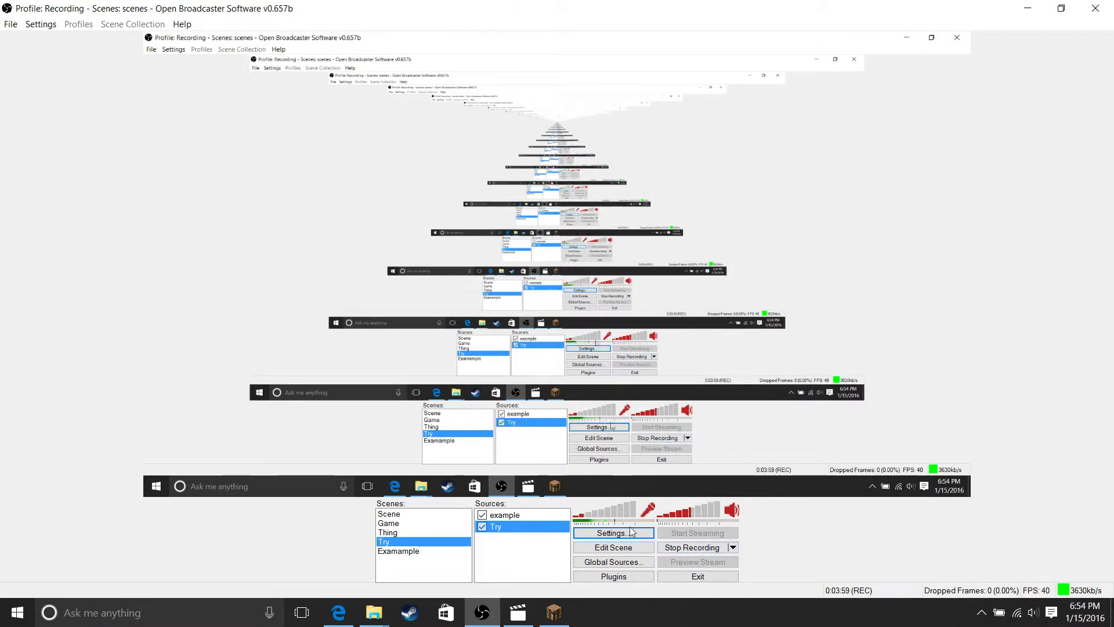
pyautogui.moveTo(994, 422)
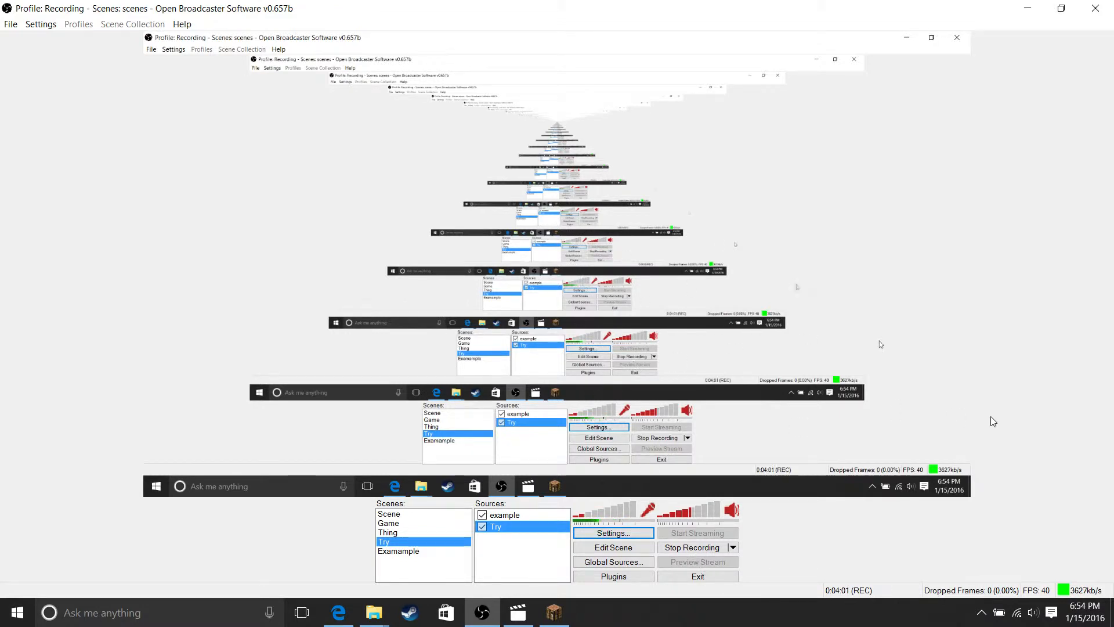
pyautogui.moveTo(610, 408)
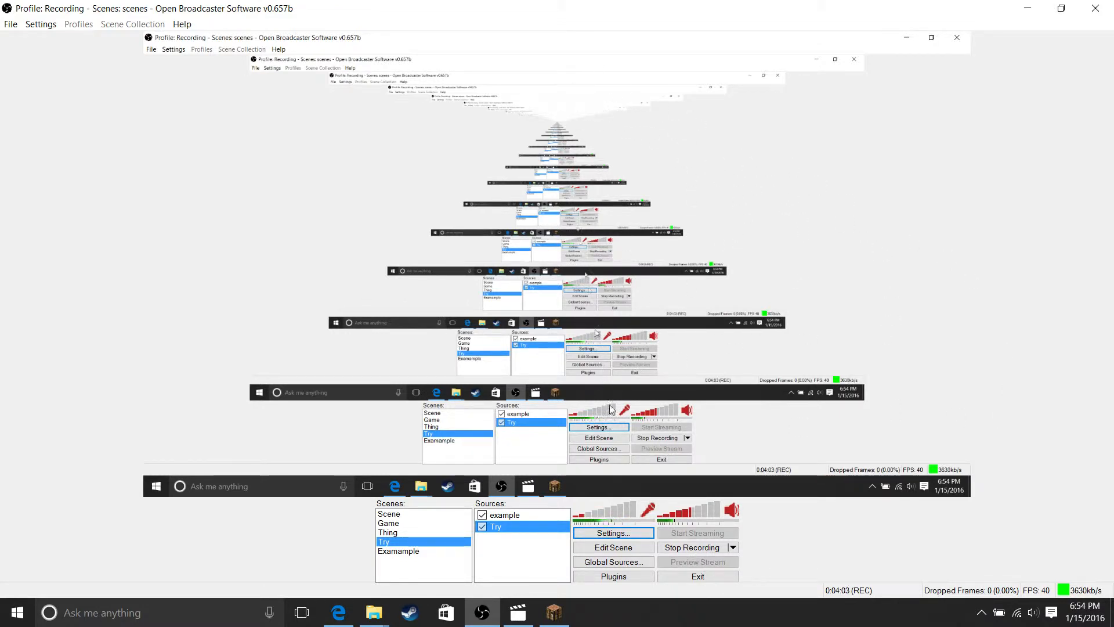
pyautogui.moveTo(665, 343)
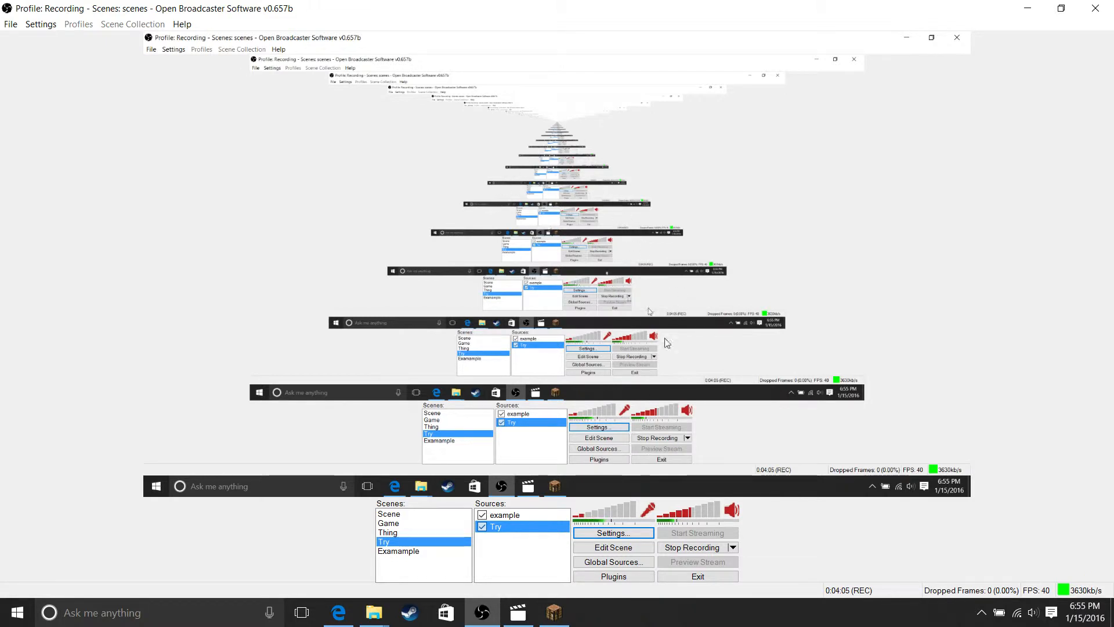
pyautogui.moveTo(228, 502)
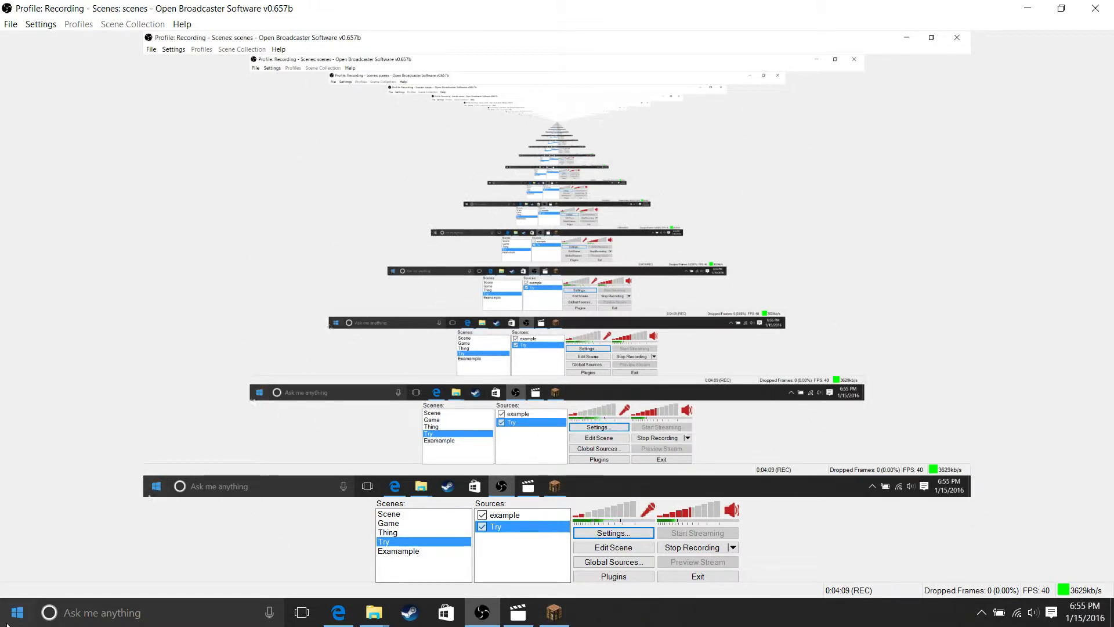
pyautogui.click(15, 612)
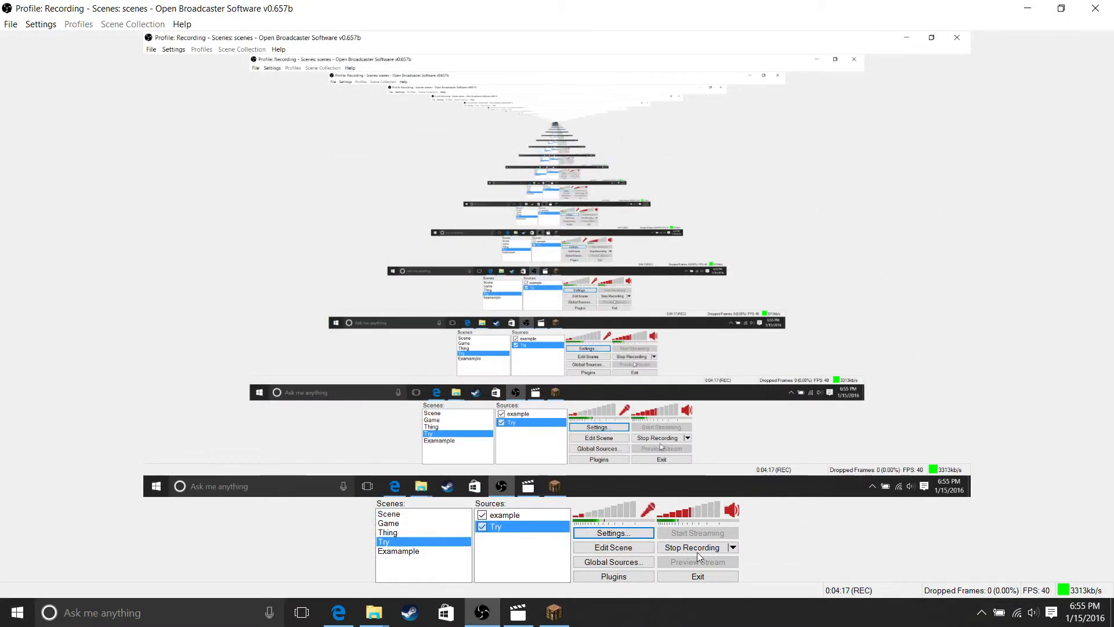
# Review the Audio devices and the Hotkeys page with Mute Mic F9 and recording on F12
pyautogui.click(613, 533)
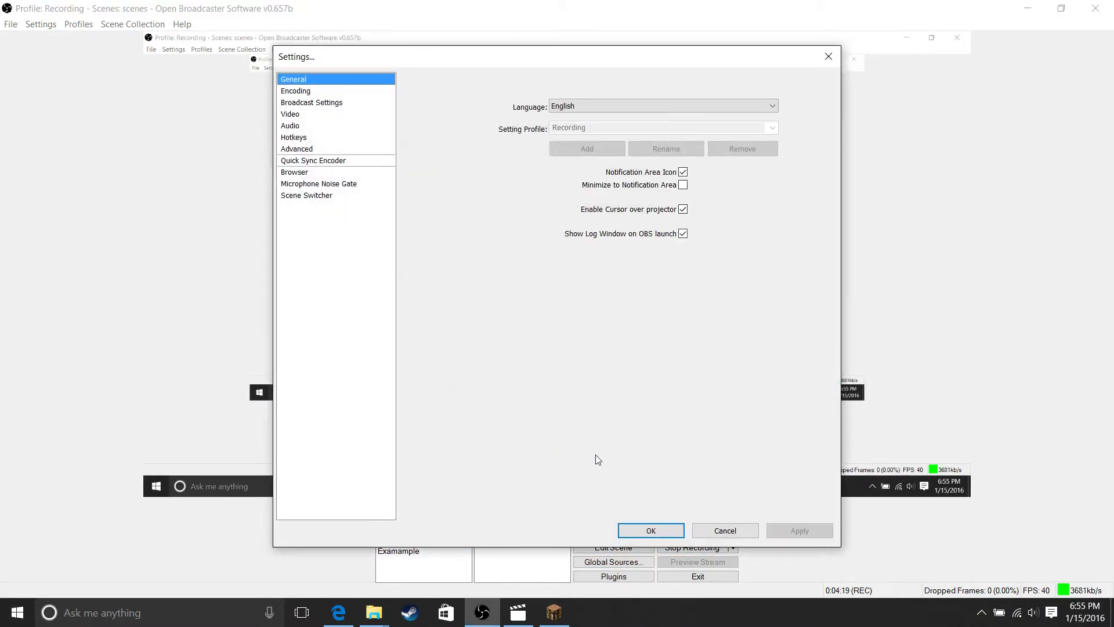
pyautogui.moveTo(308, 127)
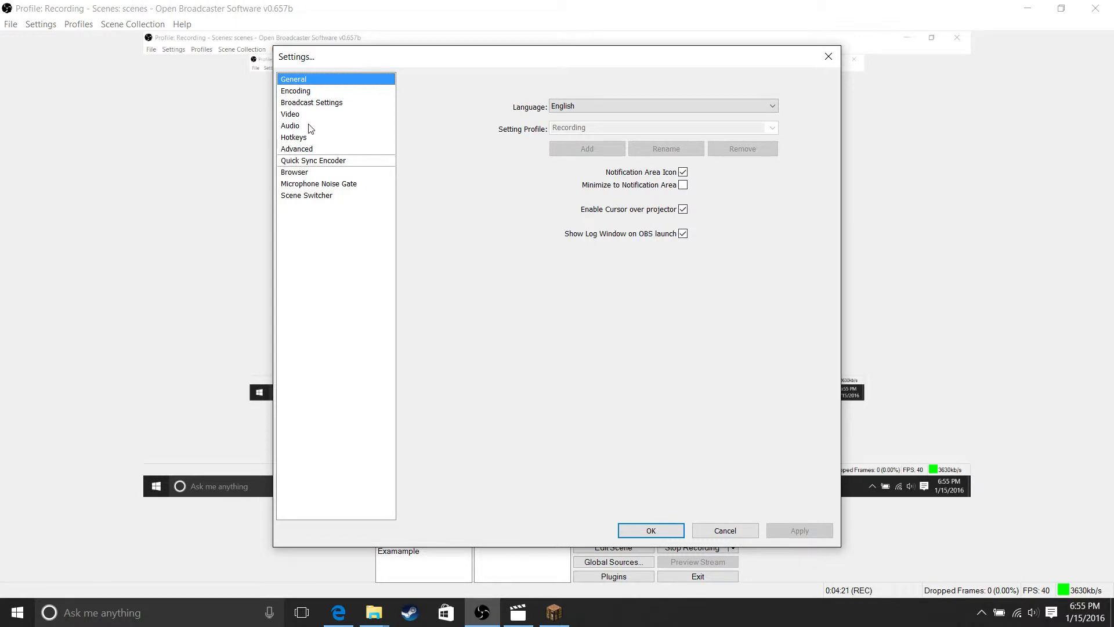
pyautogui.click(290, 126)
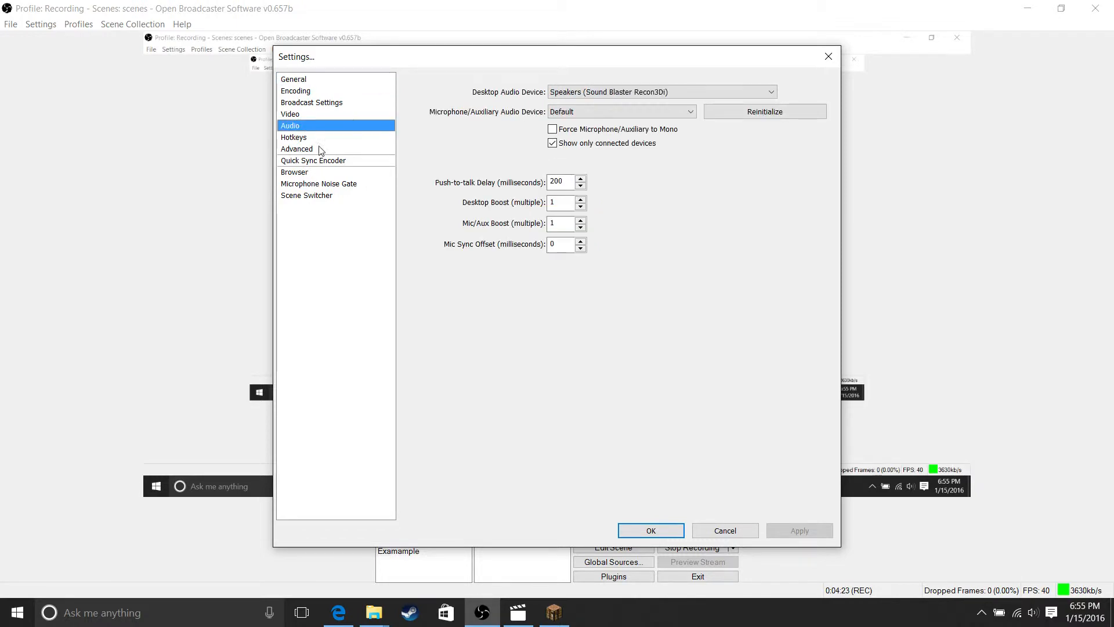
pyautogui.click(293, 137)
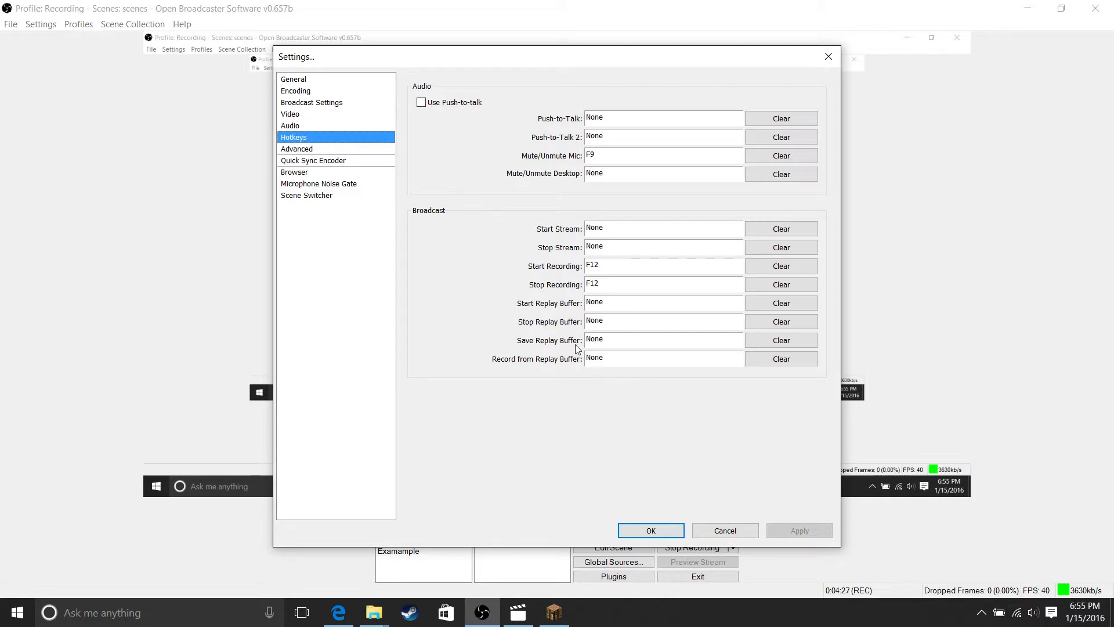
pyautogui.moveTo(578, 378)
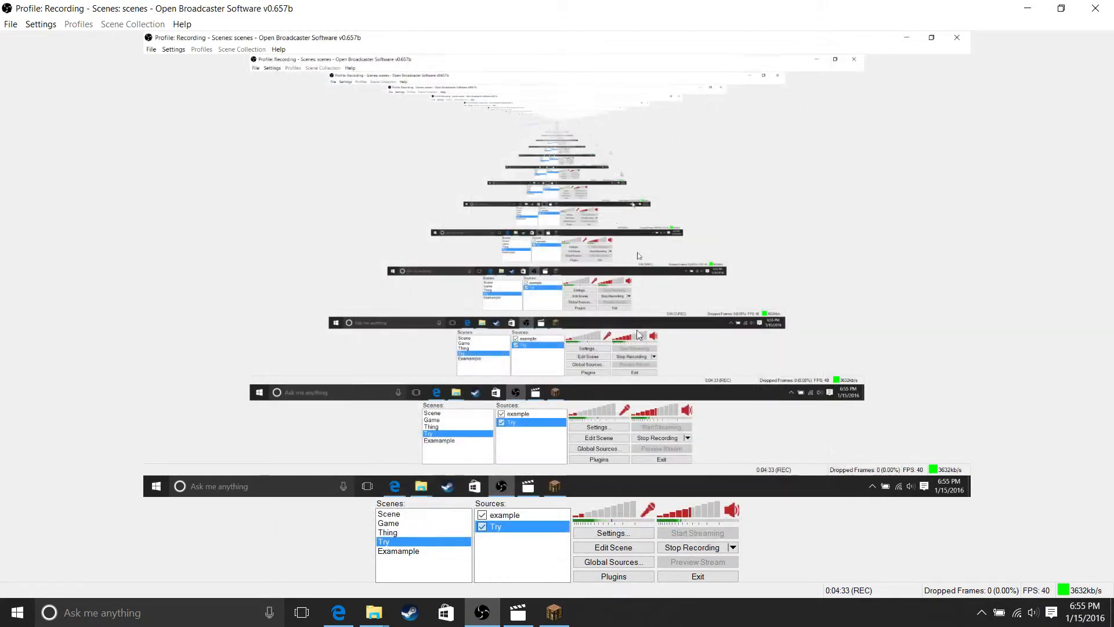
# Search Windows for nvidia and launch the NVIDIA Control Panel
pyautogui.click(16, 613)
pyautogui.write('n')
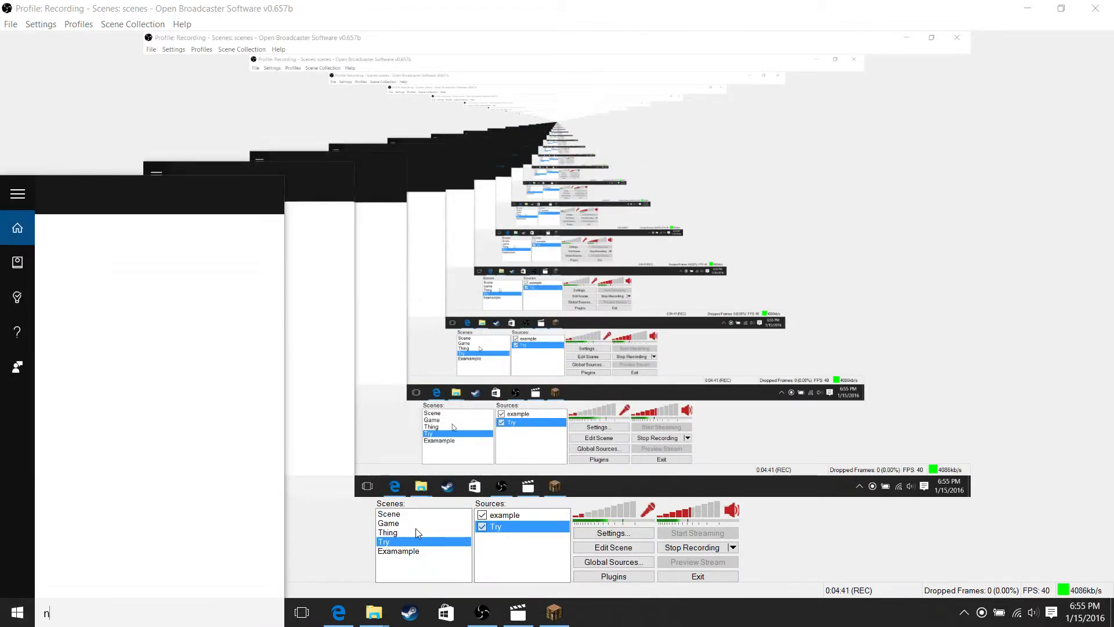
pyautogui.write('vidia')
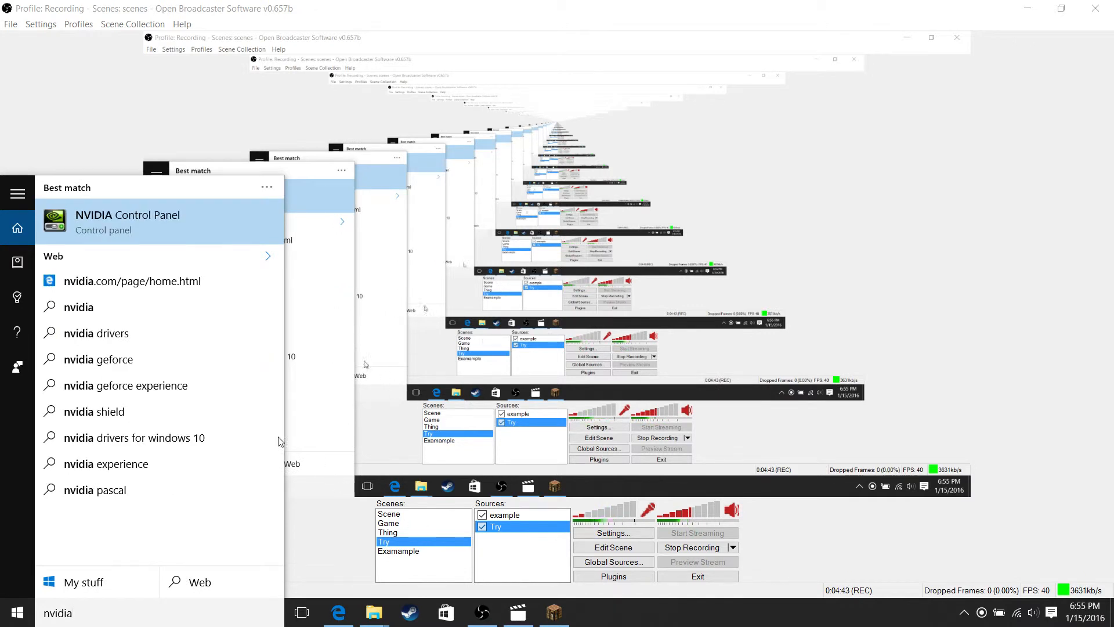
pyautogui.moveTo(150, 240)
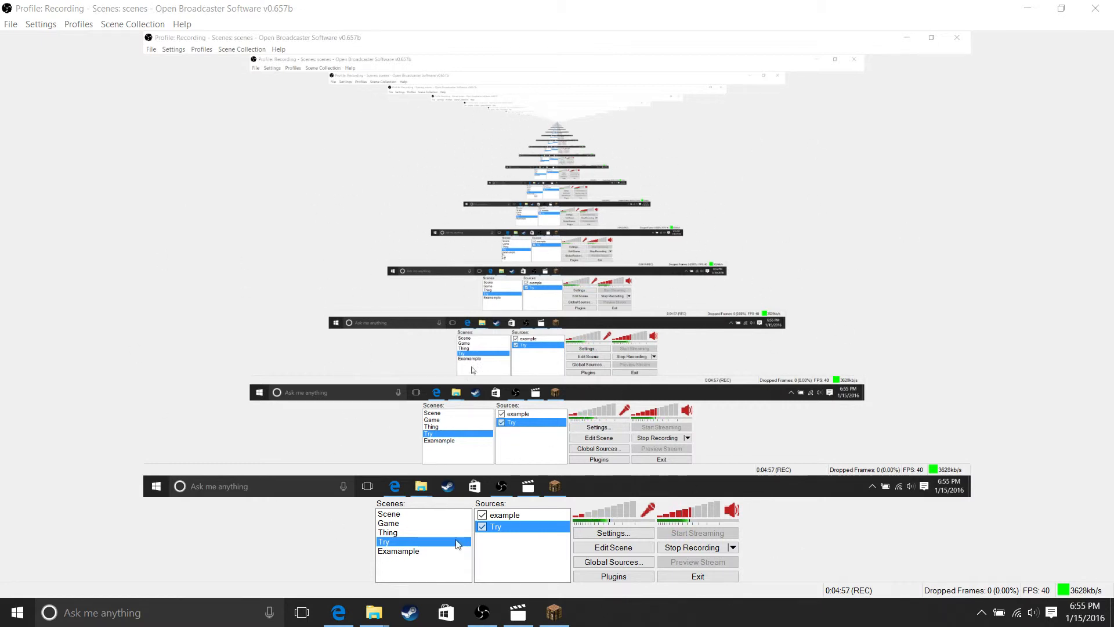
pyautogui.click(587, 612)
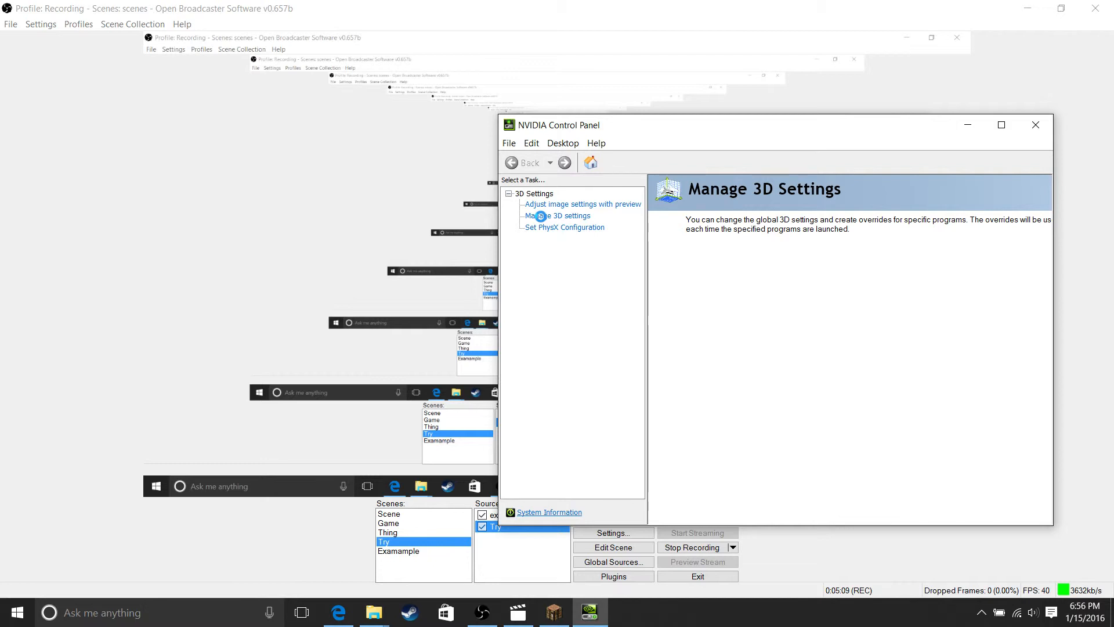
# In Manage 3D settings, set obs.exe's preferred processor to Integrated graphics and apply
pyautogui.click(557, 216)
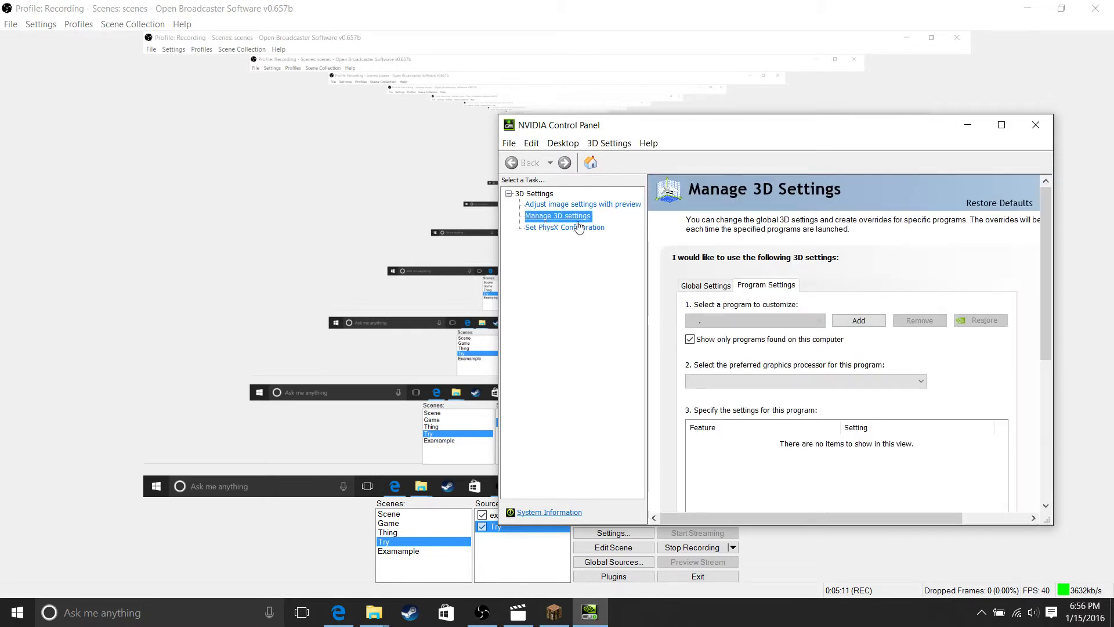
pyautogui.click(755, 321)
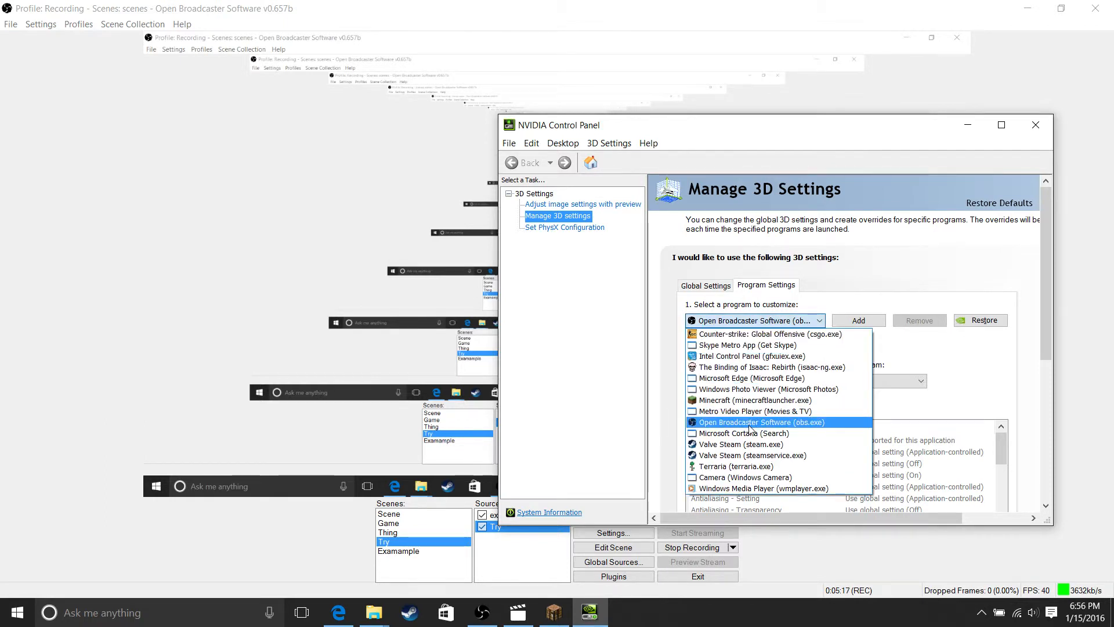
pyautogui.click(761, 422)
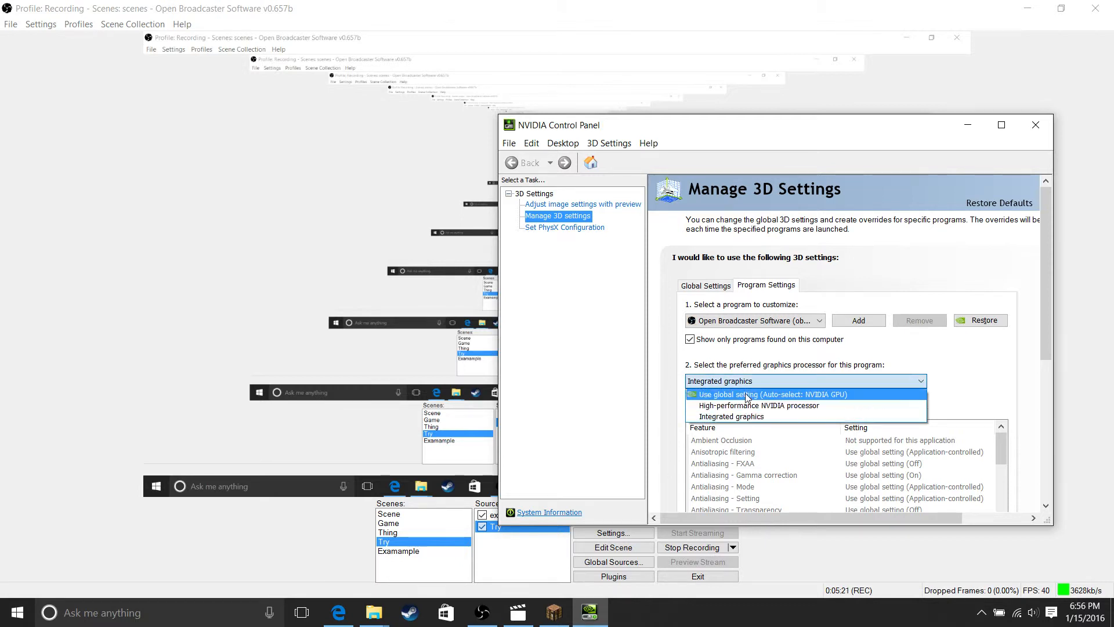
pyautogui.moveTo(776, 405)
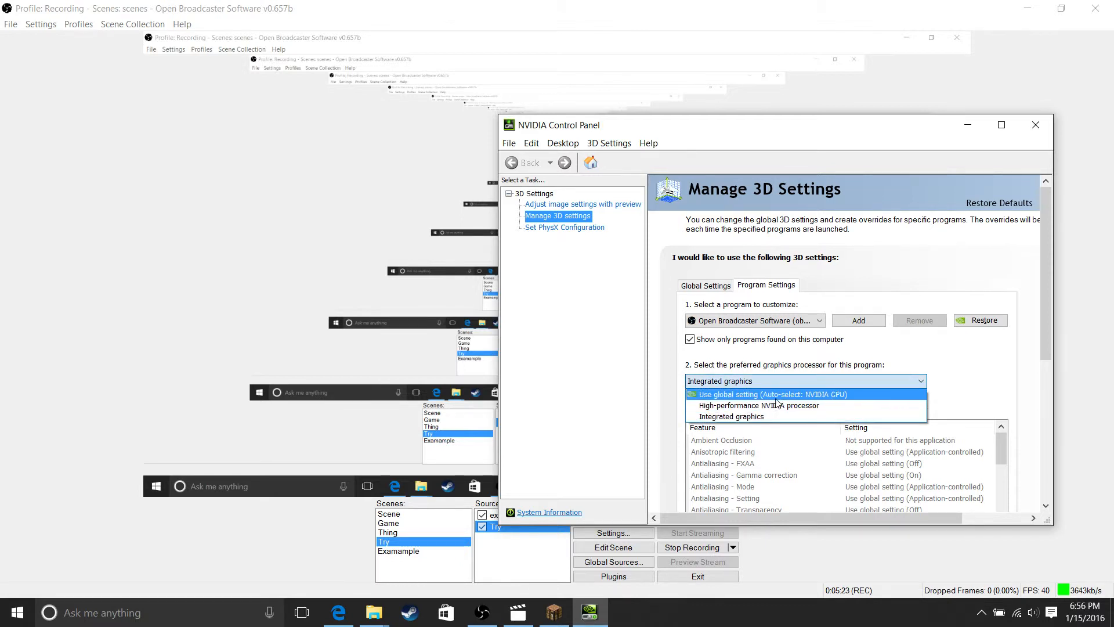
pyautogui.moveTo(810, 392)
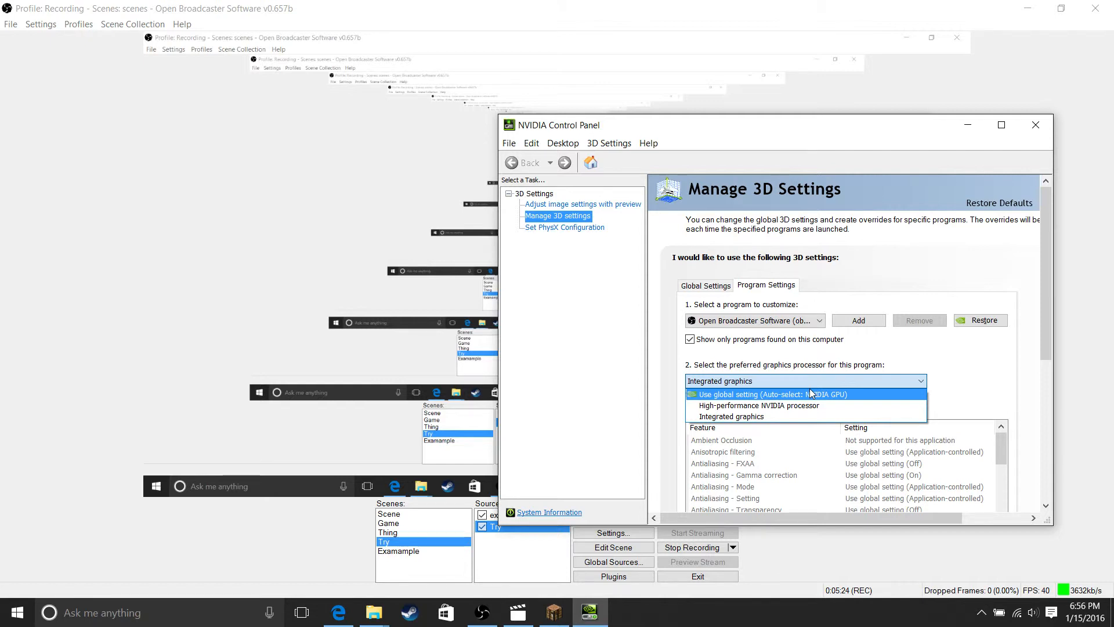
pyautogui.click(731, 415)
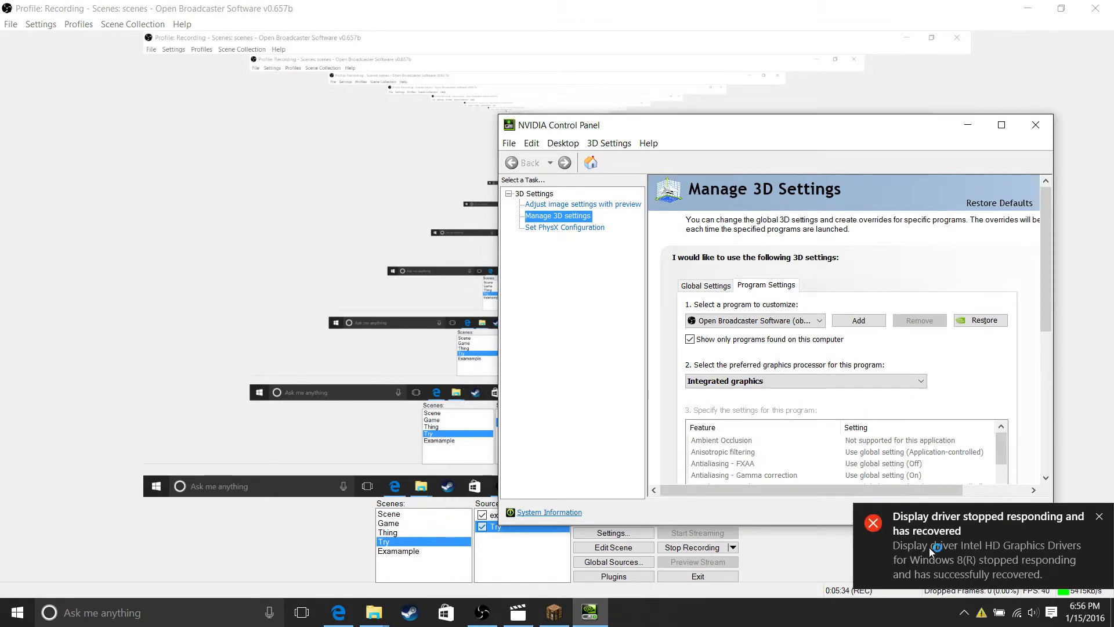
pyautogui.moveTo(1065, 564)
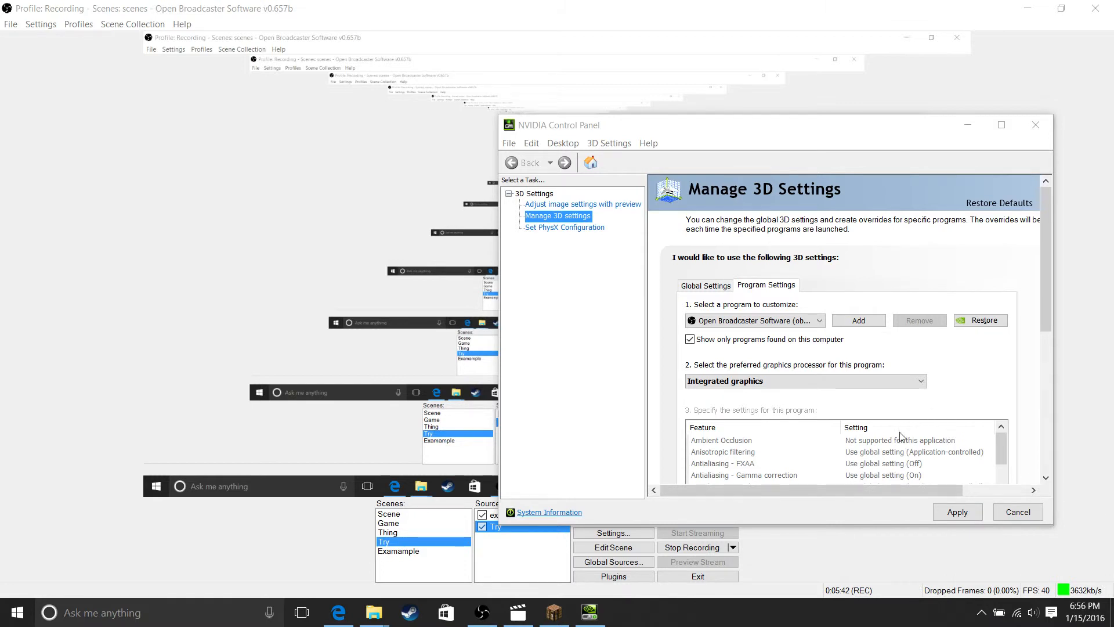
pyautogui.moveTo(998, 566)
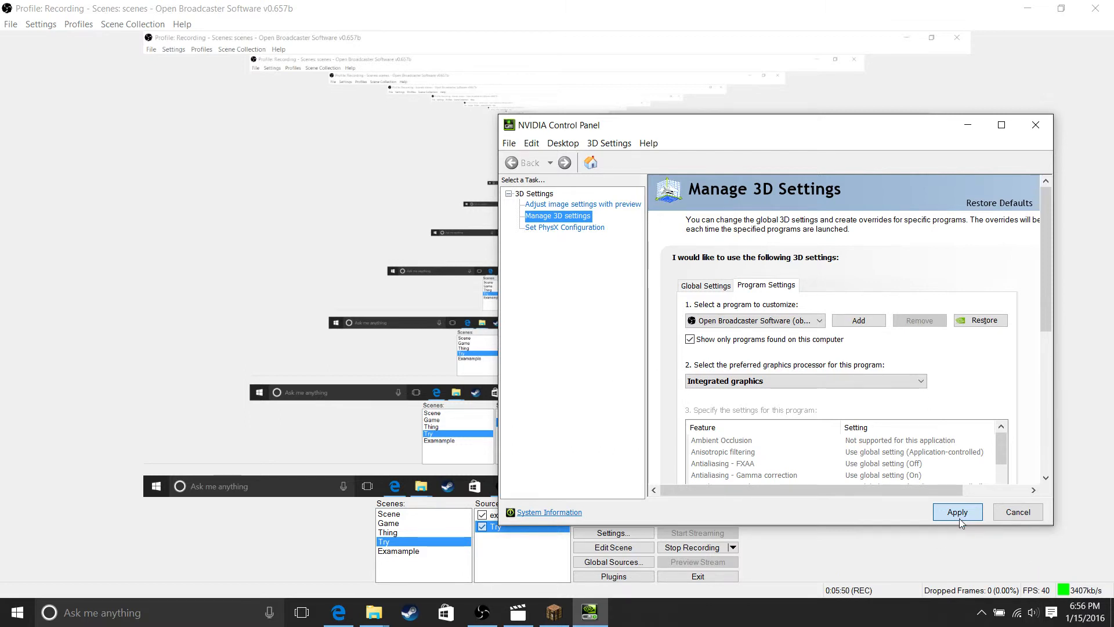
pyautogui.click(959, 516)
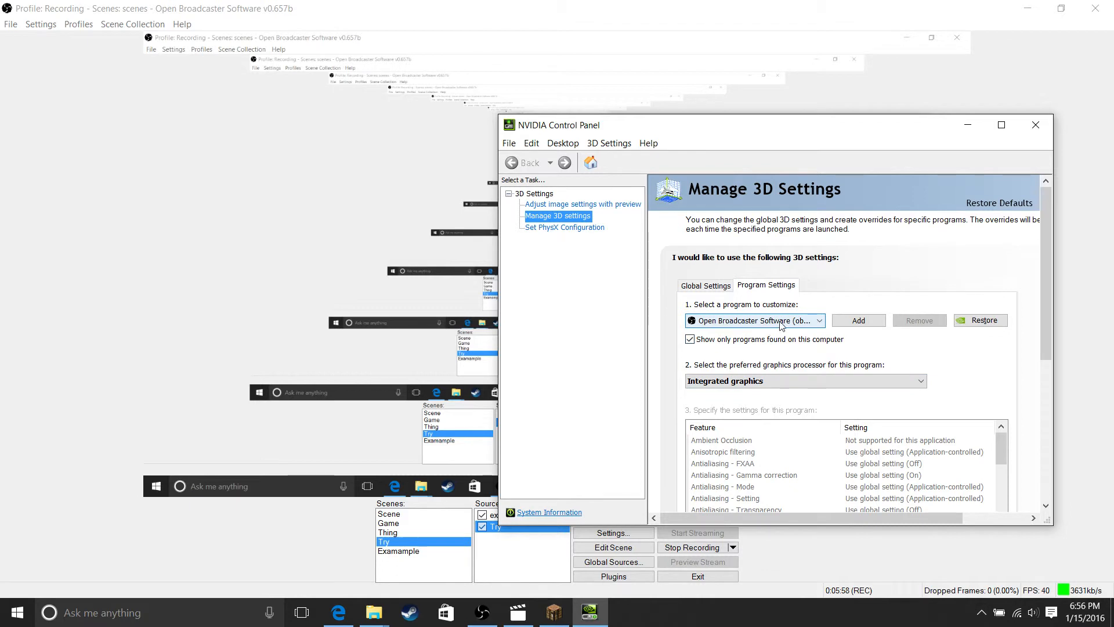
pyautogui.moveTo(694, 290)
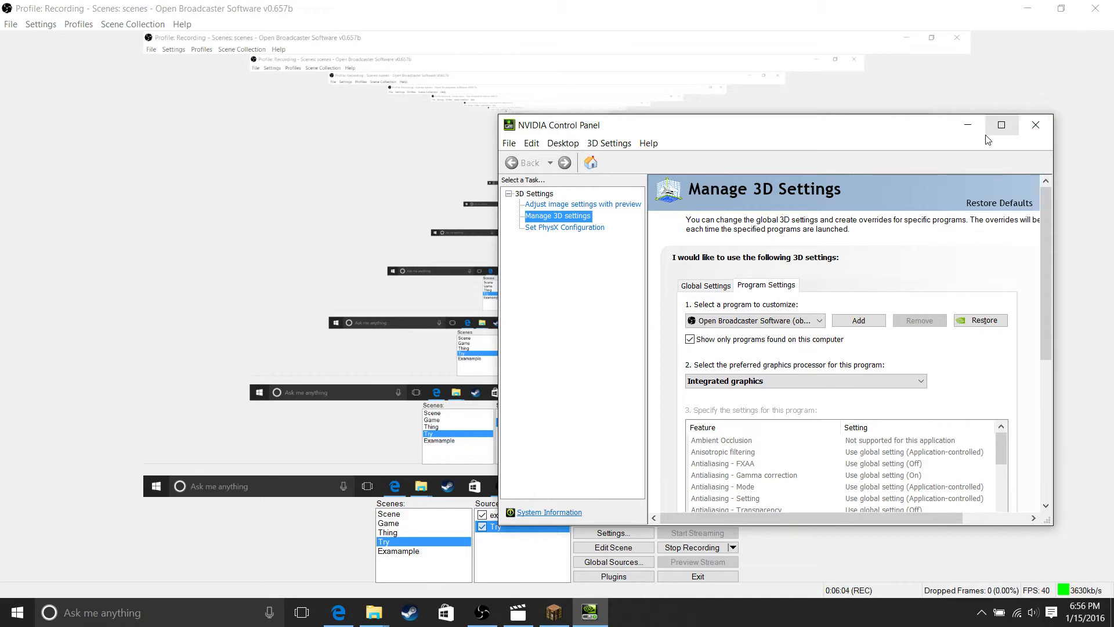
# Close the NVIDIA Control Panel and return to the Try scene with its Try source selected
pyautogui.click(1036, 125)
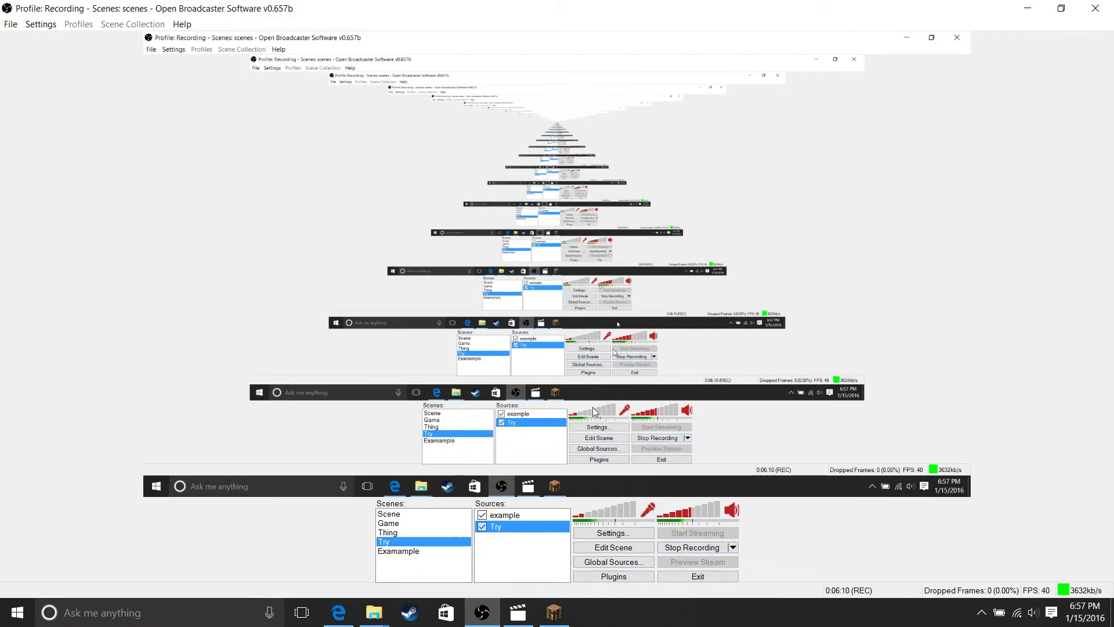
pyautogui.click(398, 550)
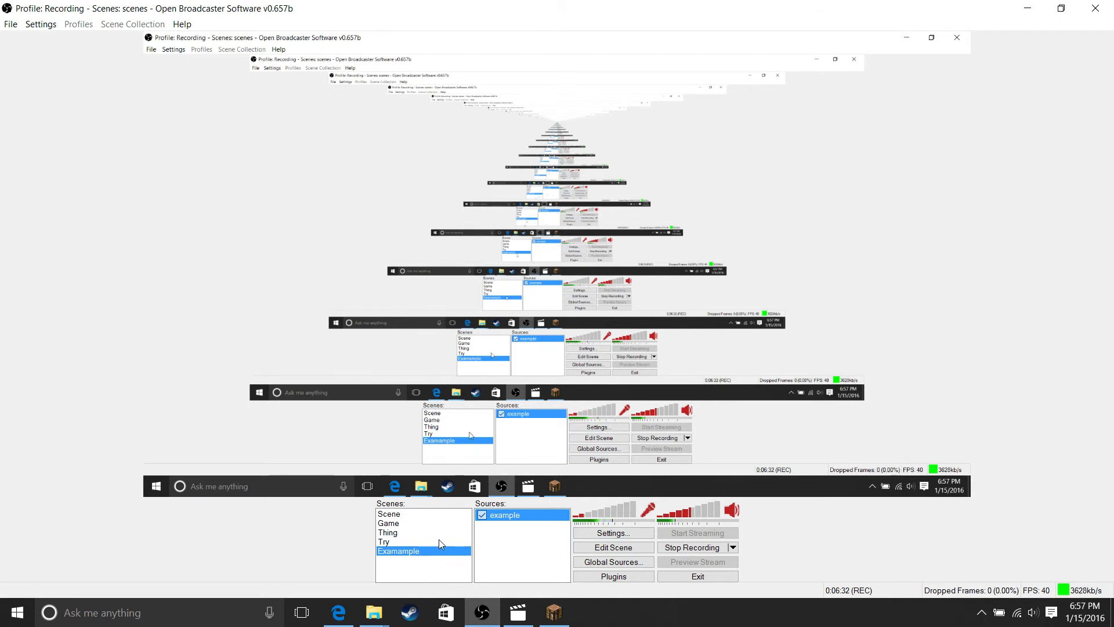
pyautogui.moveTo(448, 552)
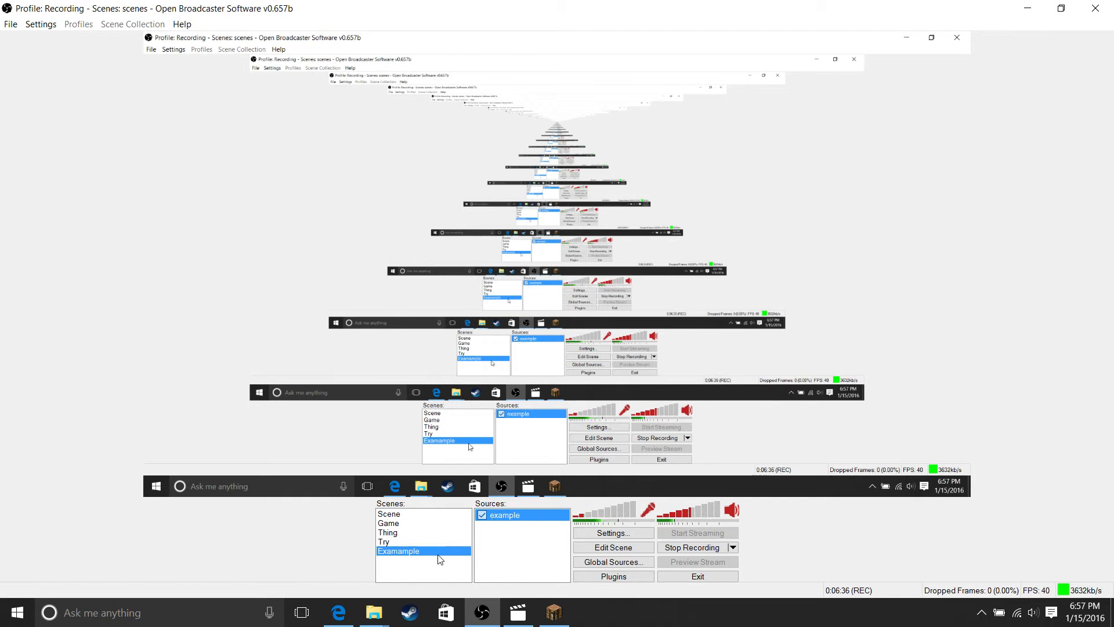
pyautogui.moveTo(499, 532)
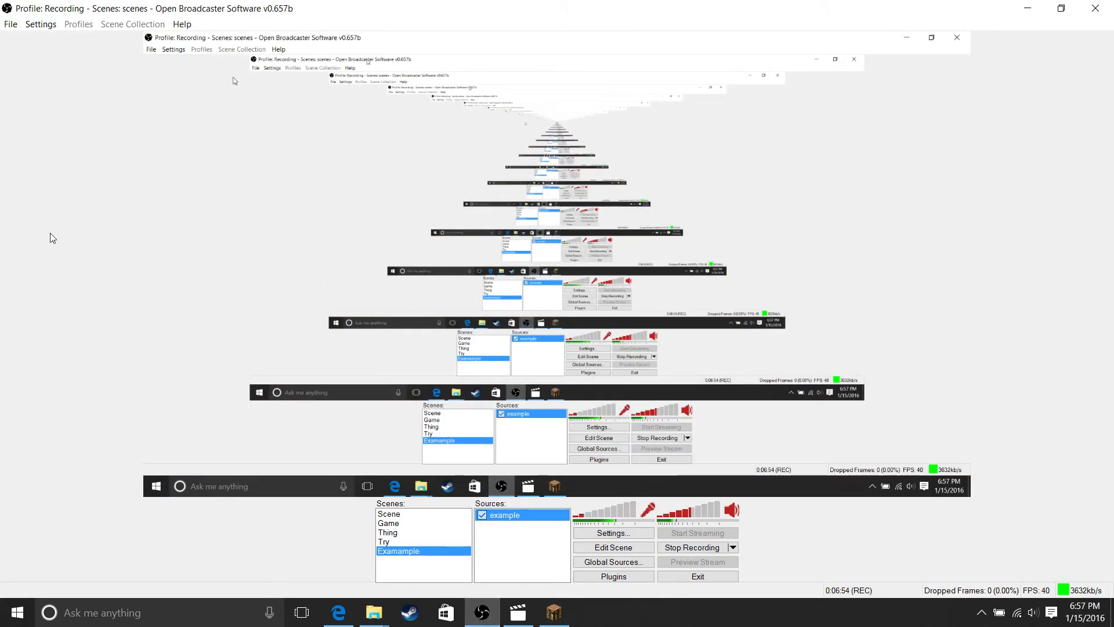
pyautogui.moveTo(546, 186)
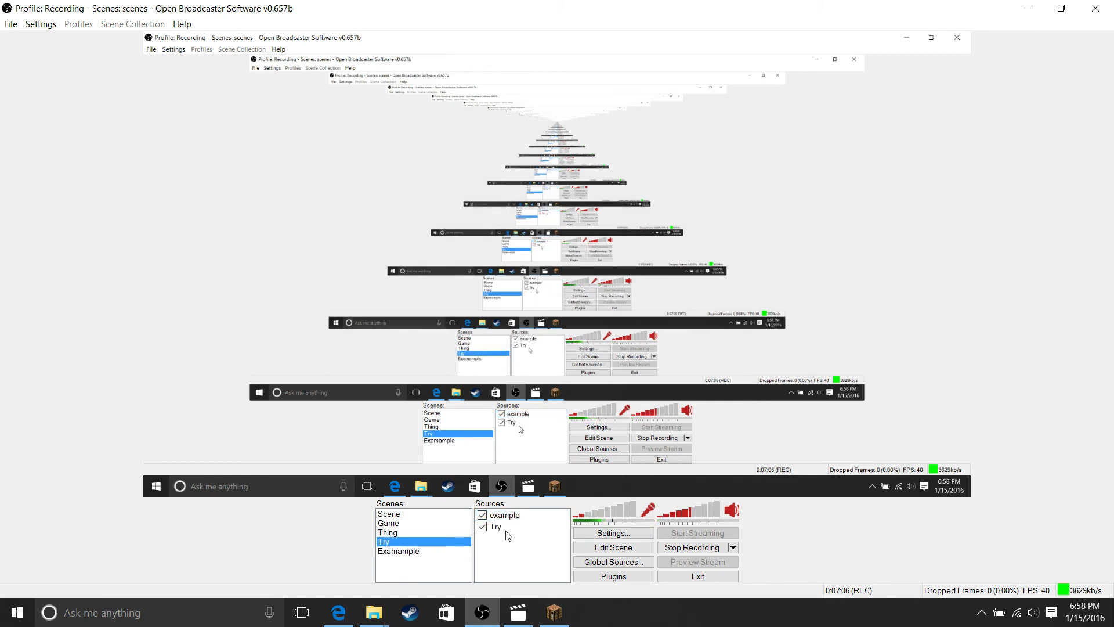
pyautogui.click(497, 527)
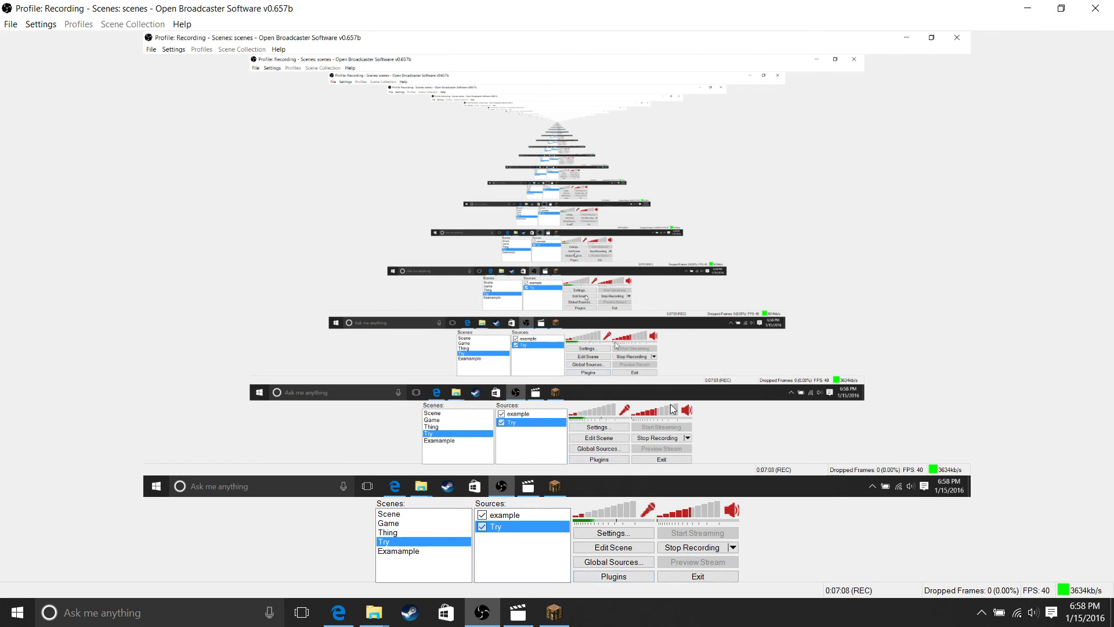
pyautogui.moveTo(785, 288)
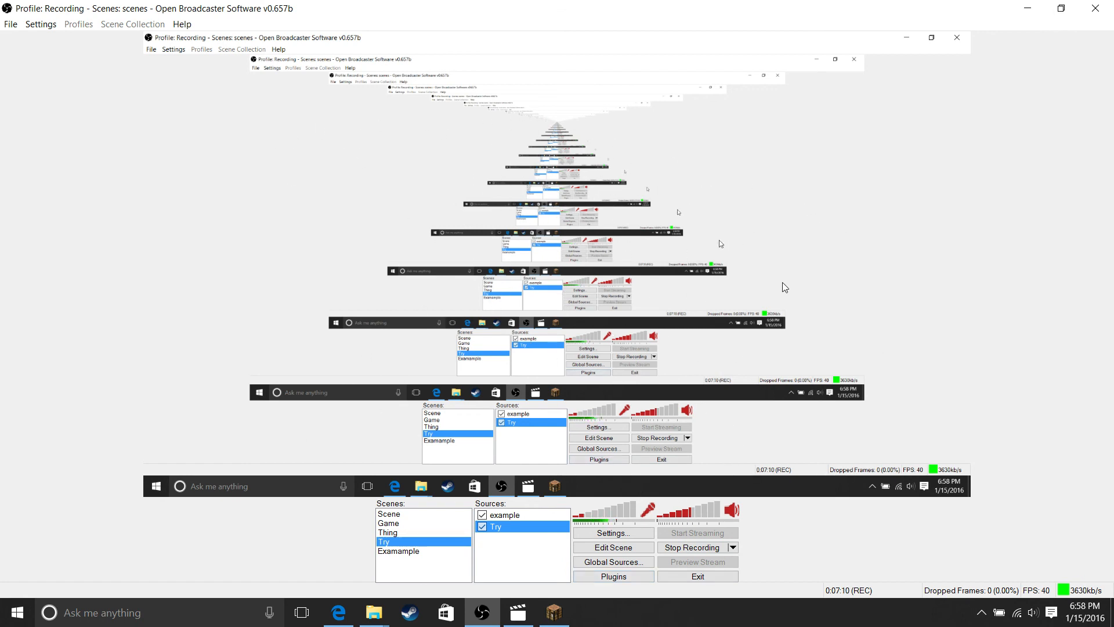